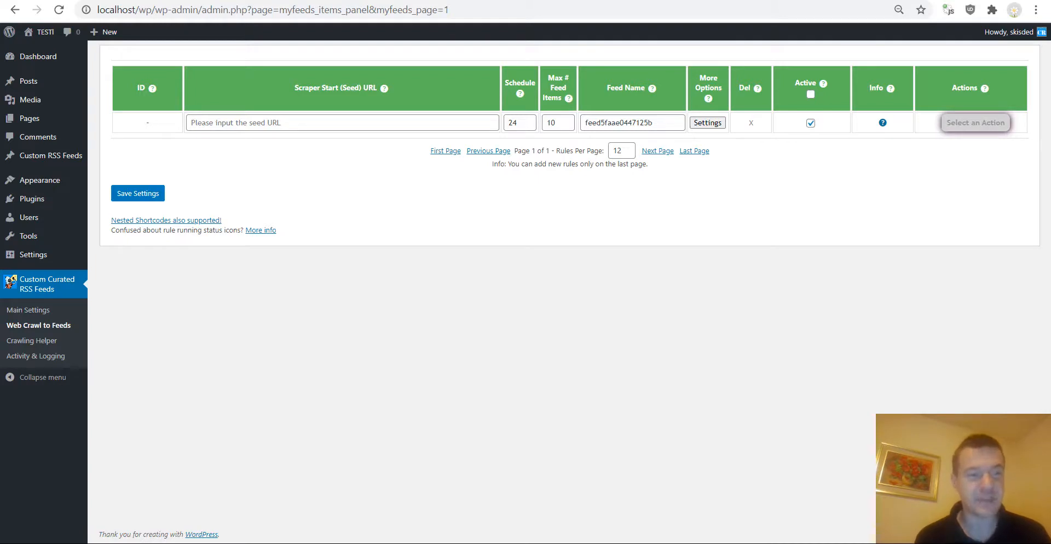
mouse_move(36, 288)
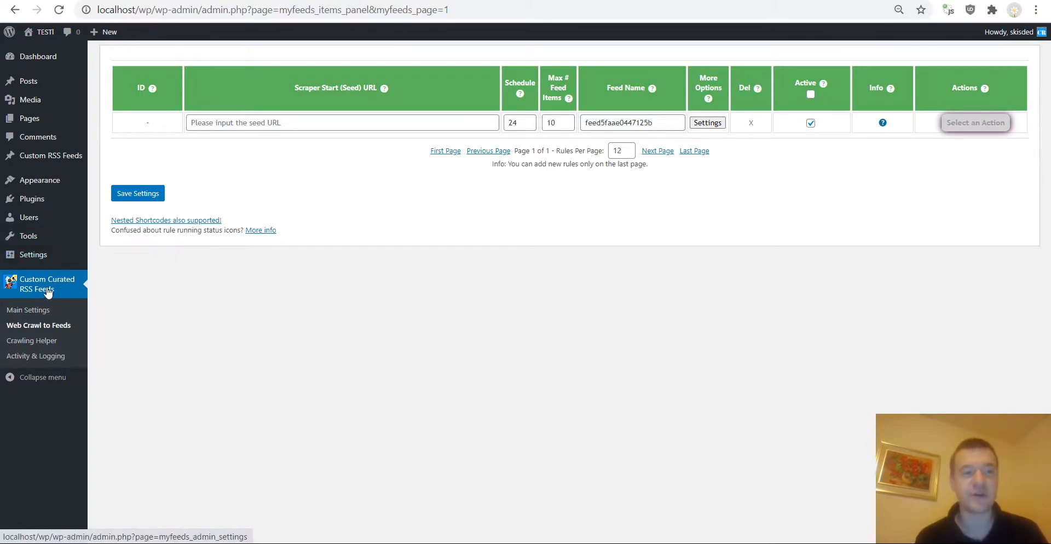
mouse_move(511, 208)
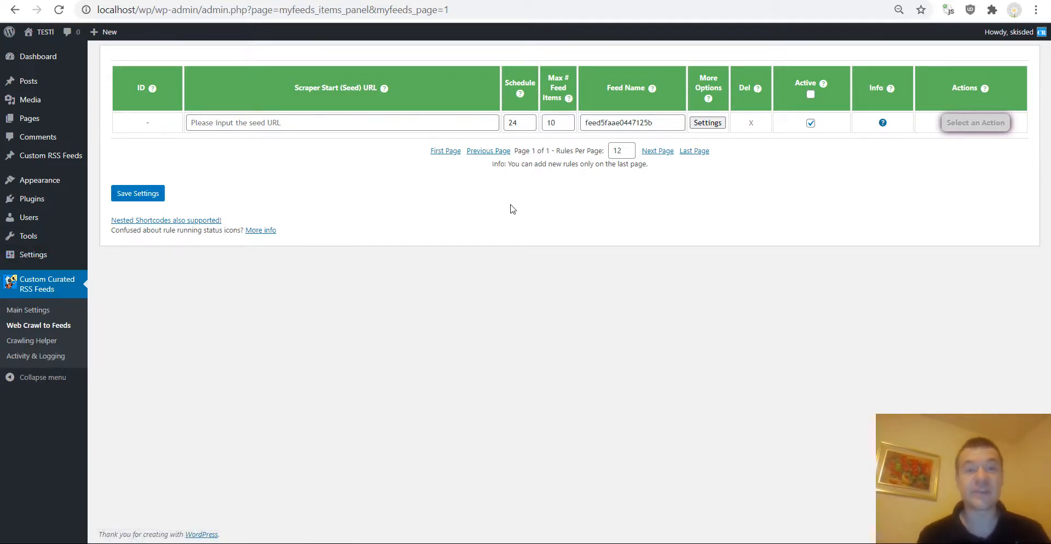
mouse_move(529, 260)
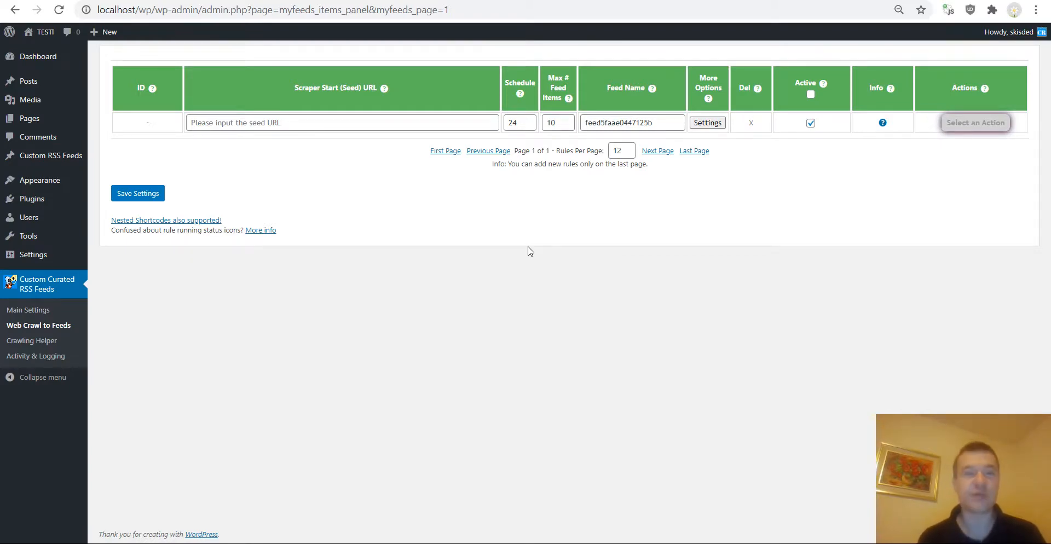
mouse_move(692, 150)
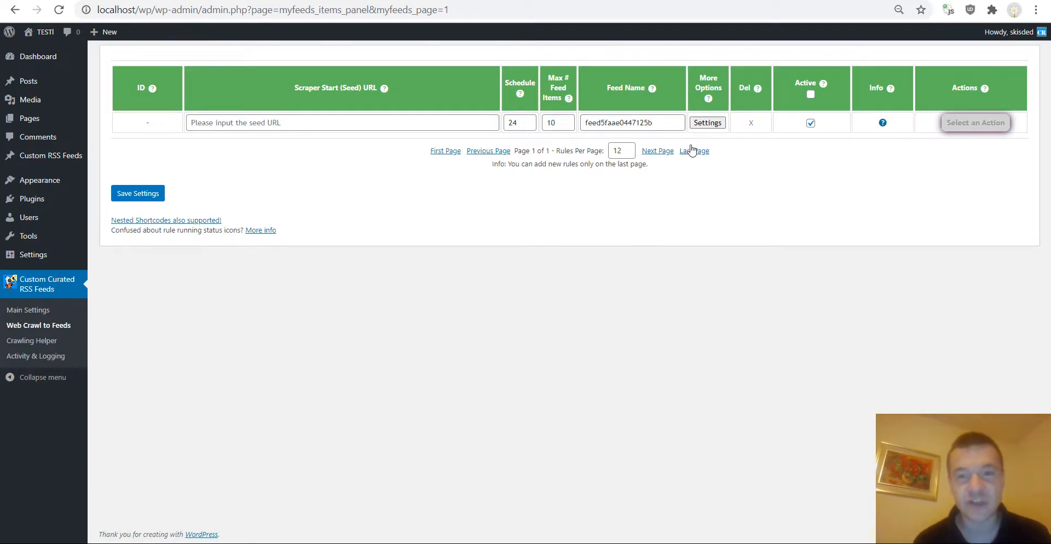
Step: Review the new rule's advanced settings, highlighting the URL Query Type label
left_click(707, 123)
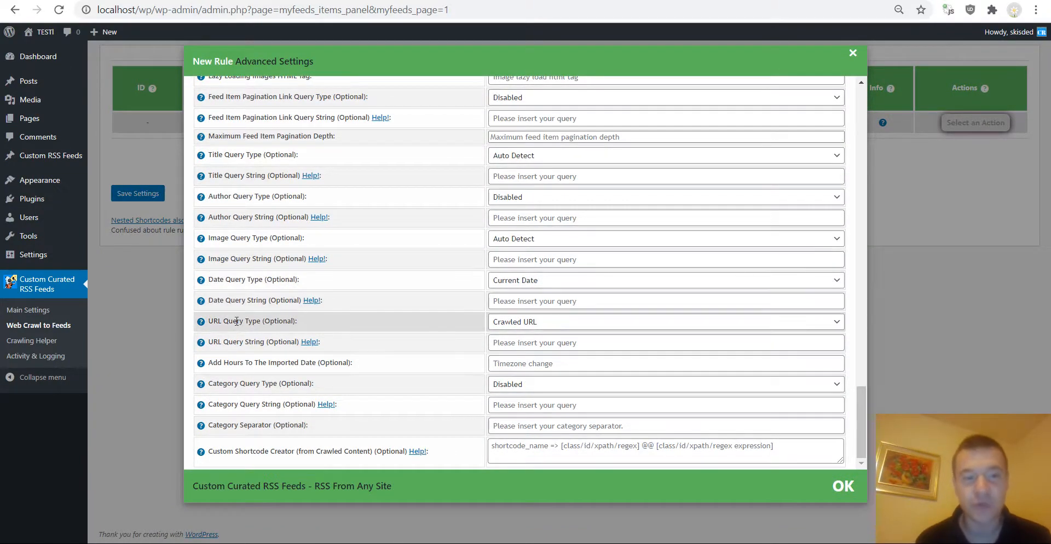
double_click(228, 321)
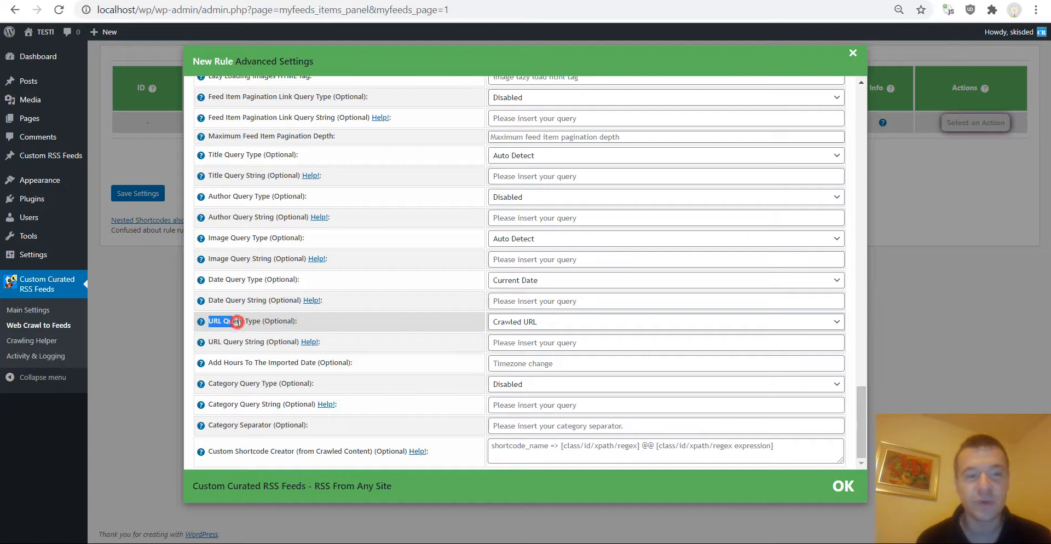
double_click(235, 321)
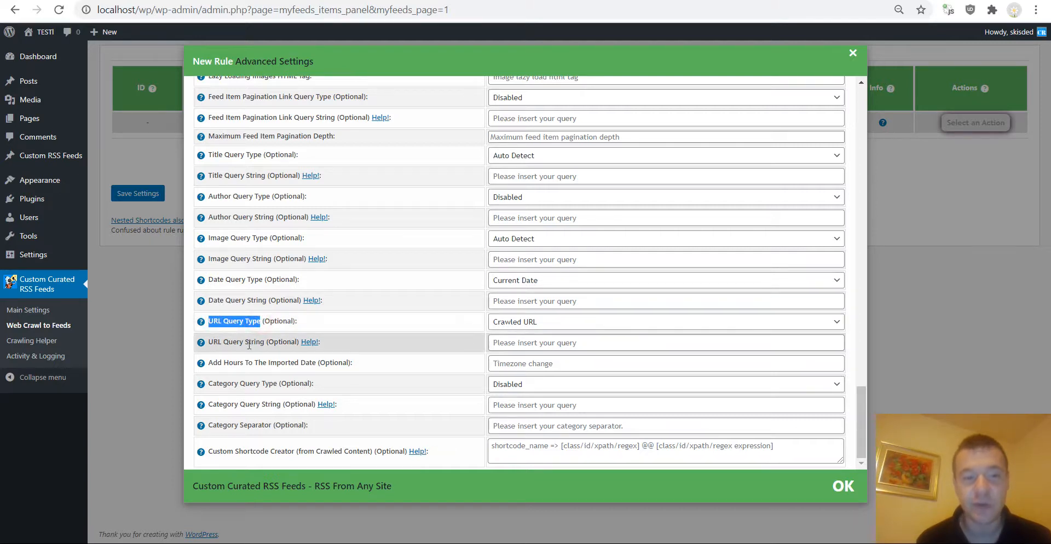
mouse_move(441, 317)
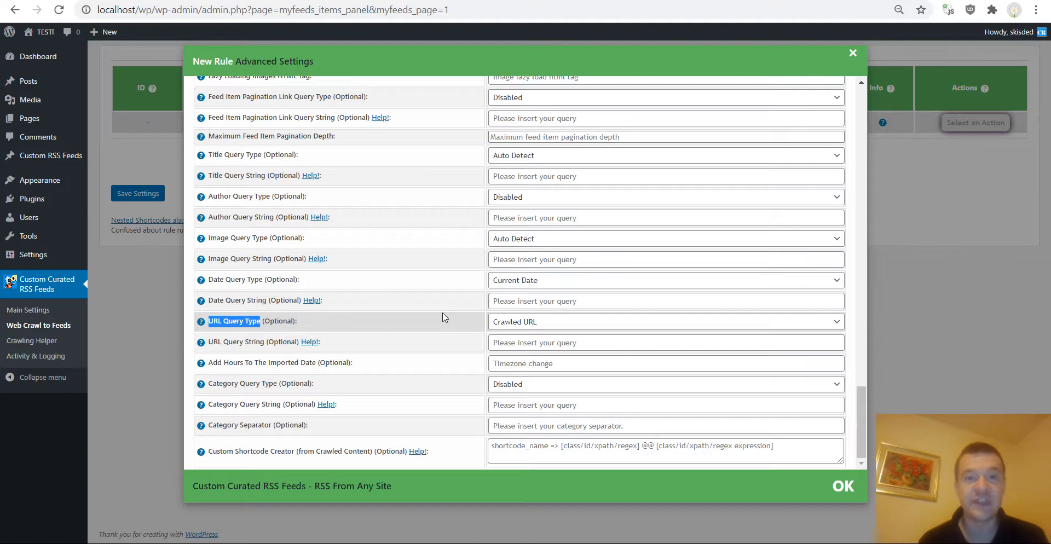
mouse_move(306, 325)
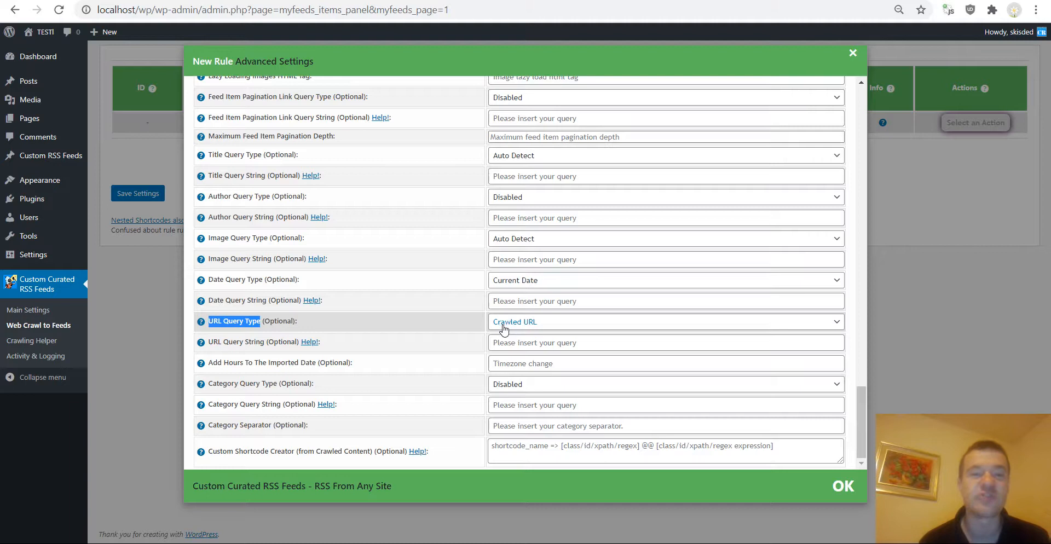
mouse_move(480, 327)
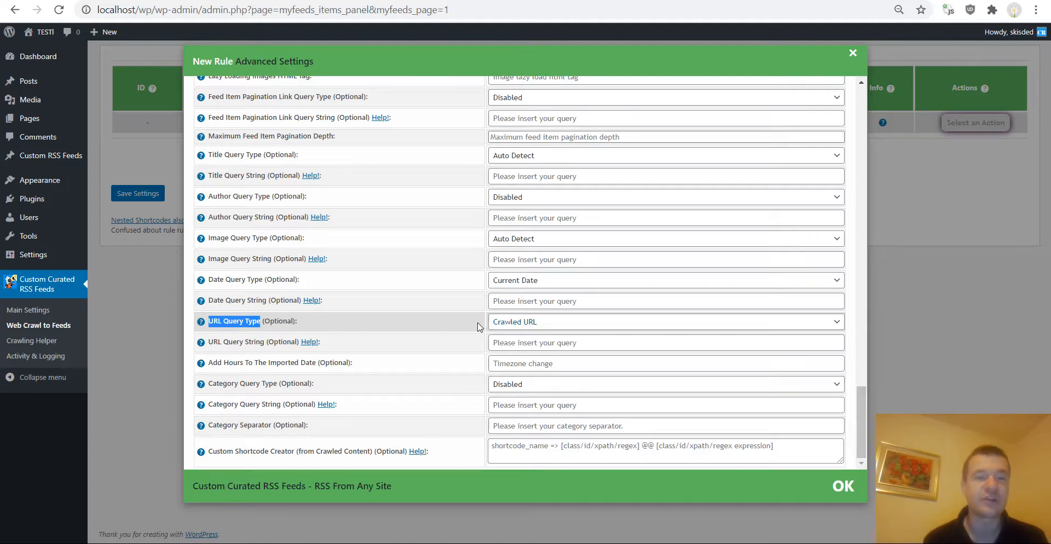
mouse_move(397, 334)
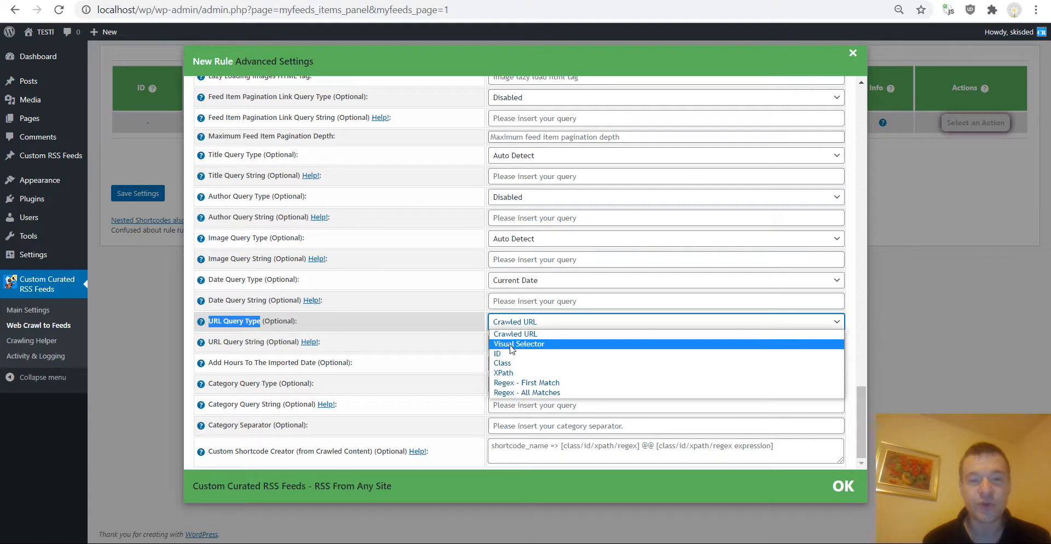
mouse_move(506, 363)
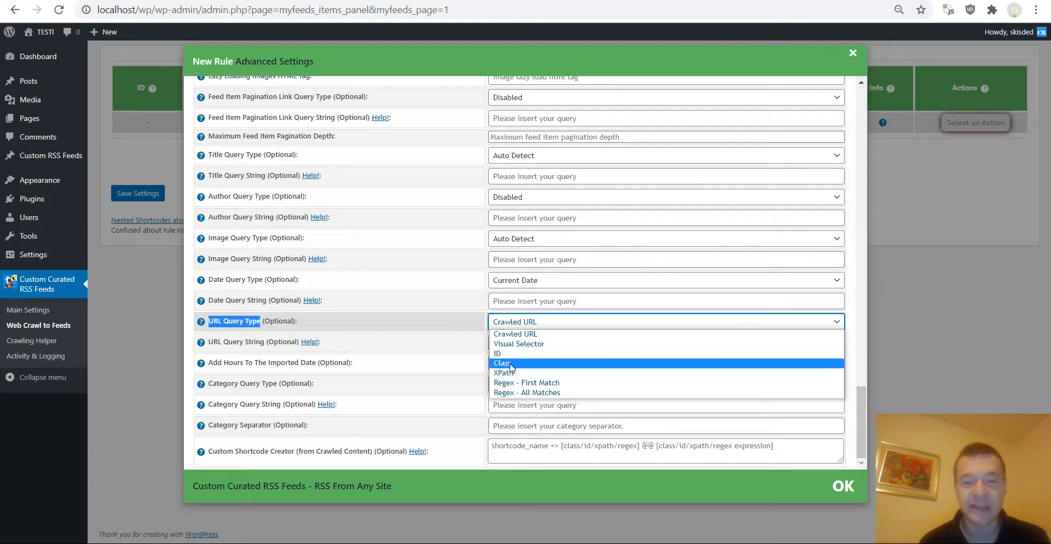
mouse_move(526, 382)
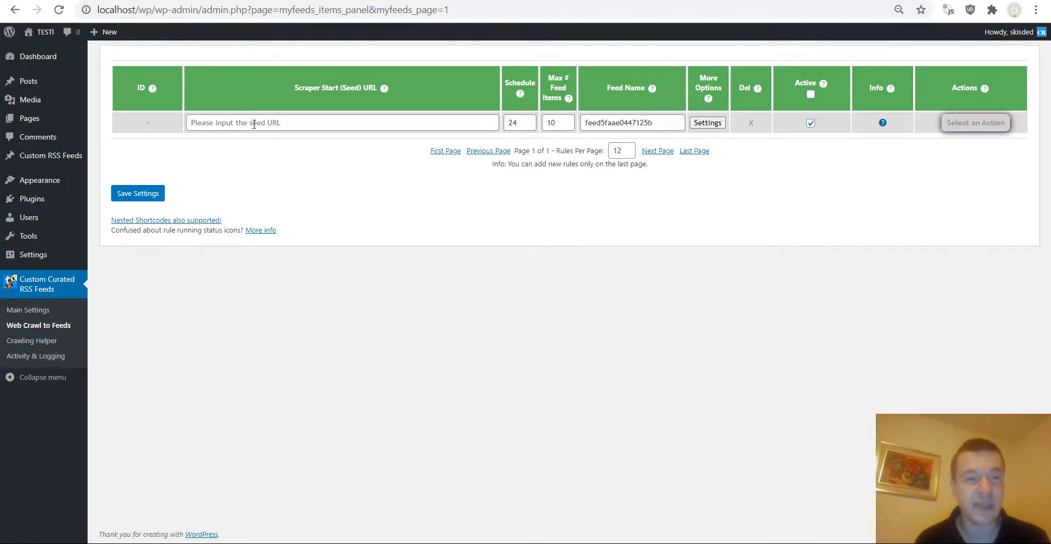
type("http://coderevolution.ro/blog")
type("2")
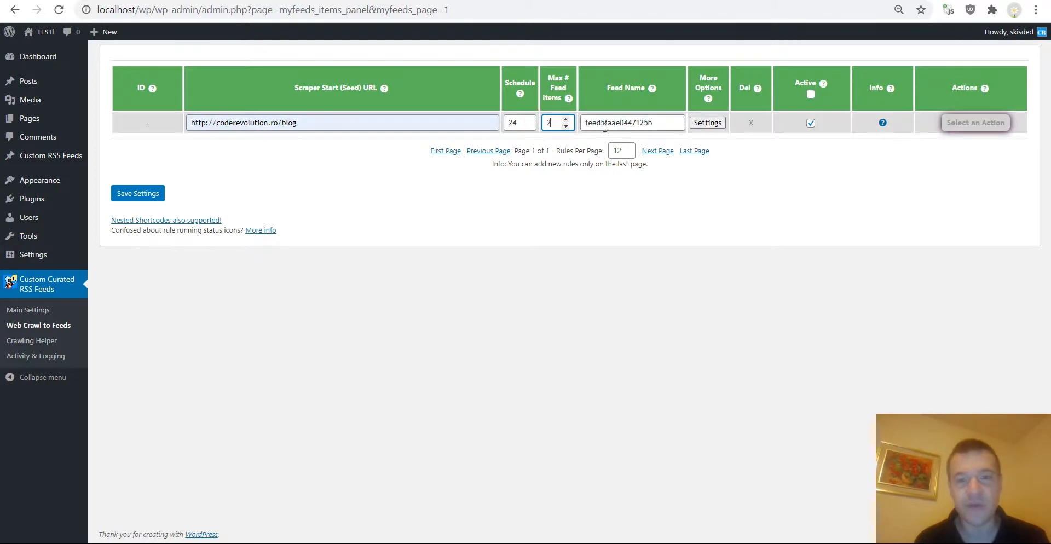
left_click(706, 122)
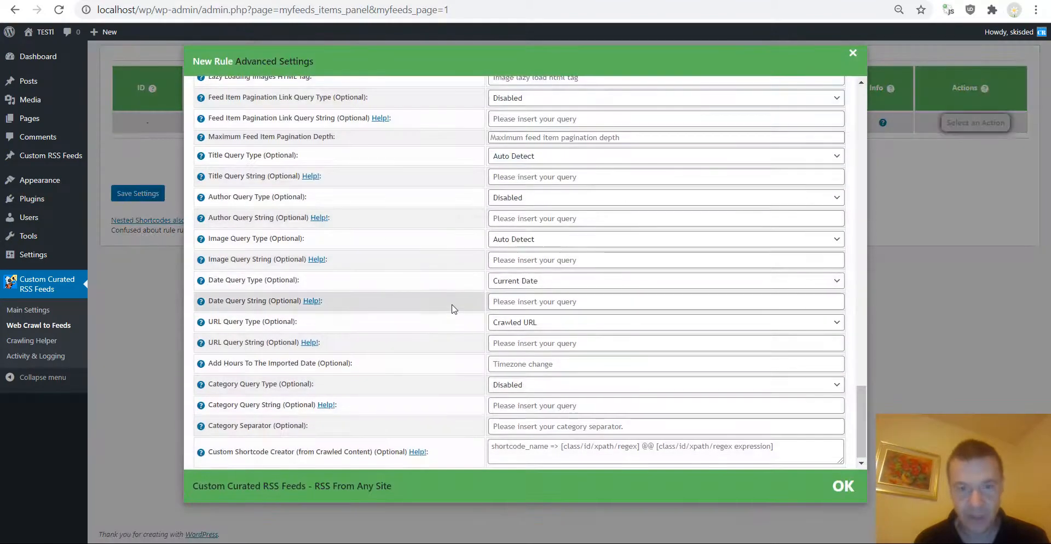
scroll("up", 3)
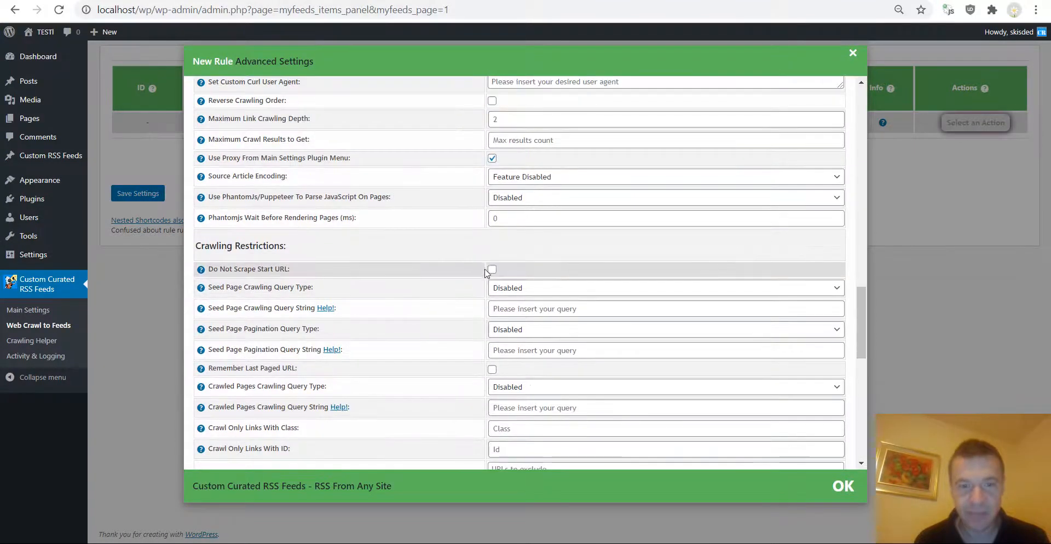
left_click(492, 269)
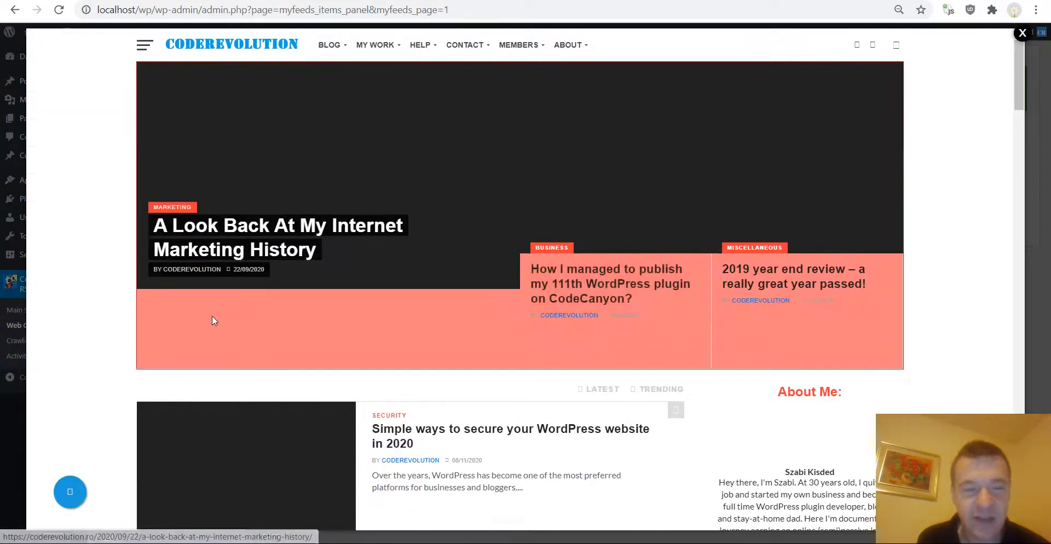
scroll("down", 3)
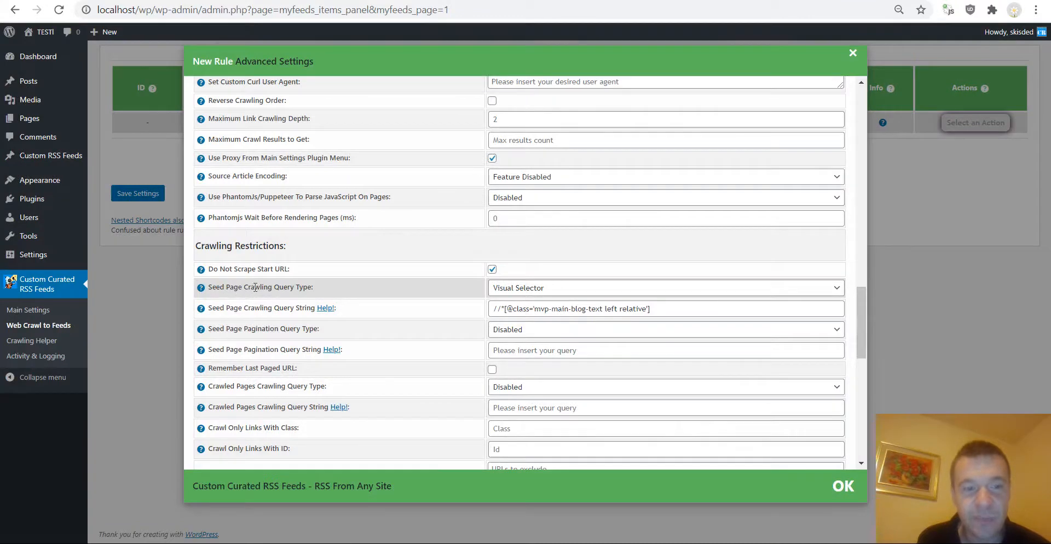
mouse_move(241, 315)
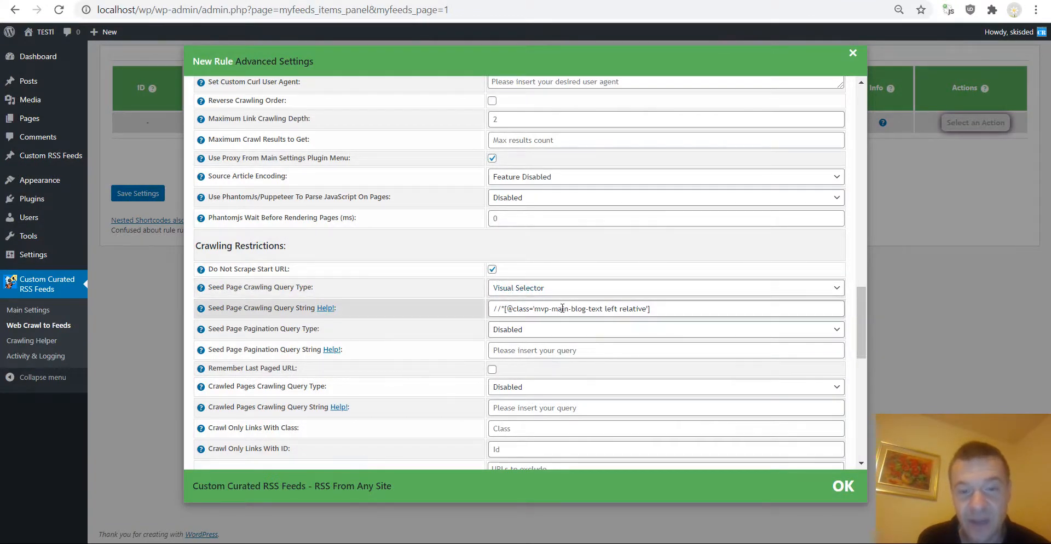
left_click(510, 309)
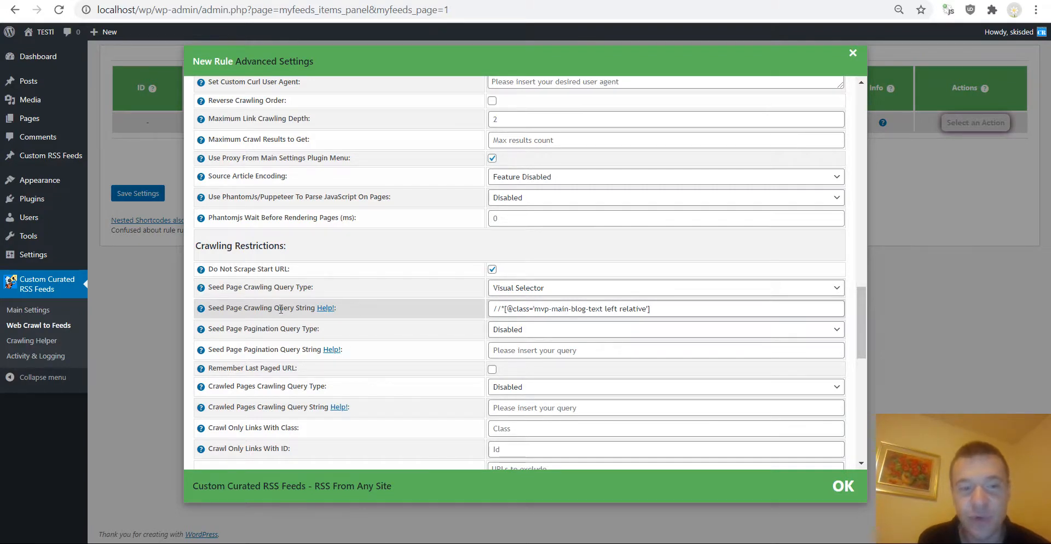
mouse_move(544, 260)
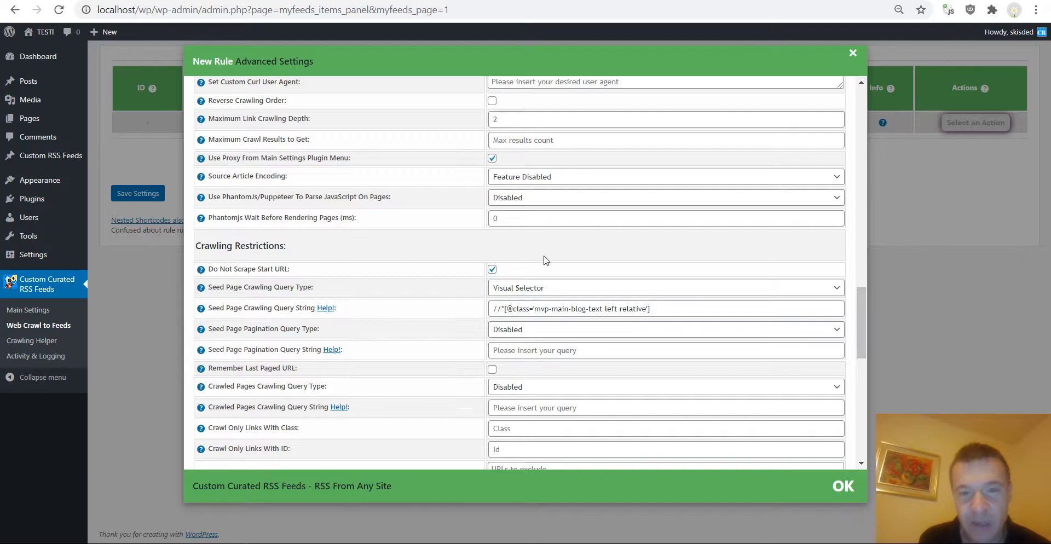
mouse_move(467, 261)
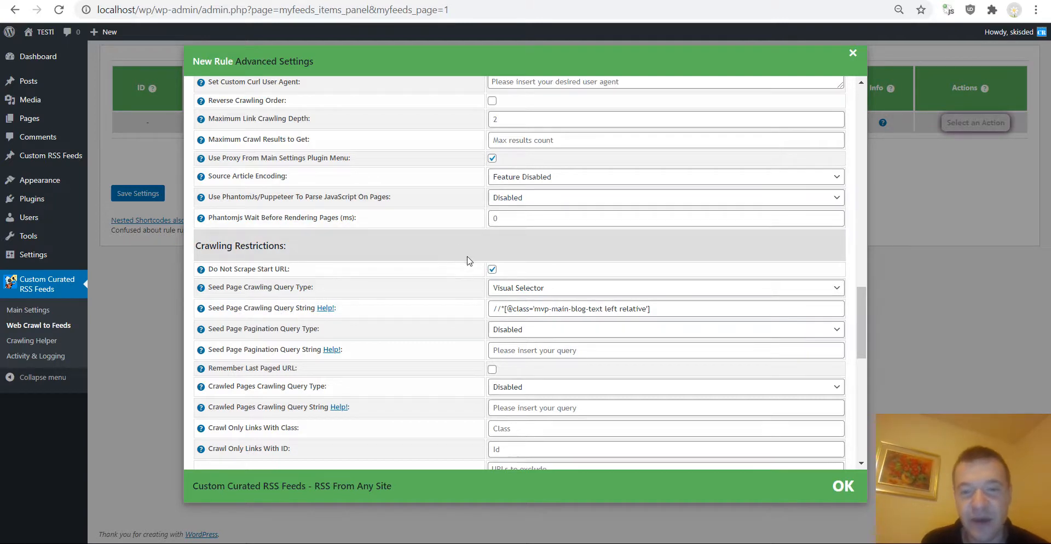
scroll("down", 3)
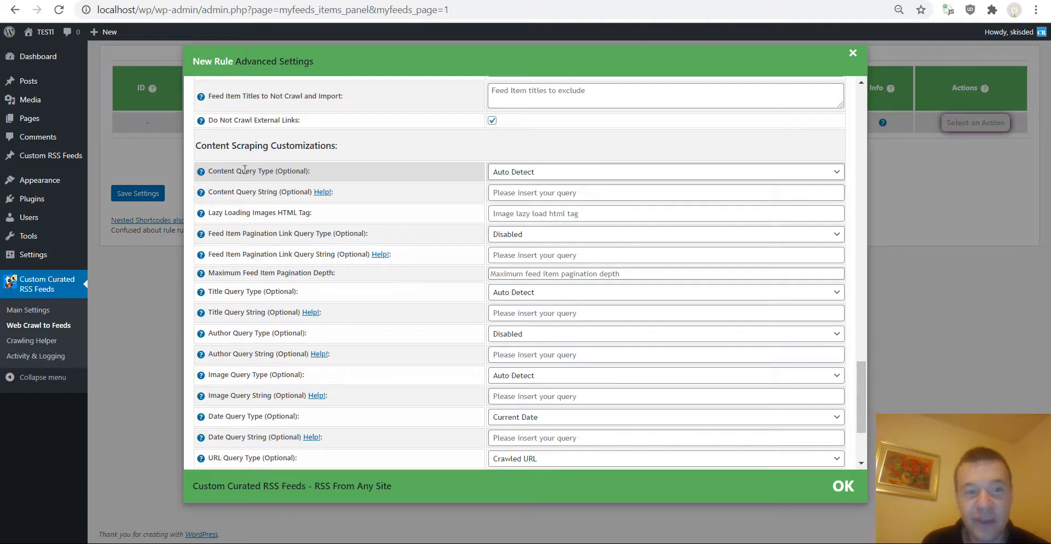
Step: Set Content Query Type to Visual Selector for the post's entry-content area
left_click(664, 171)
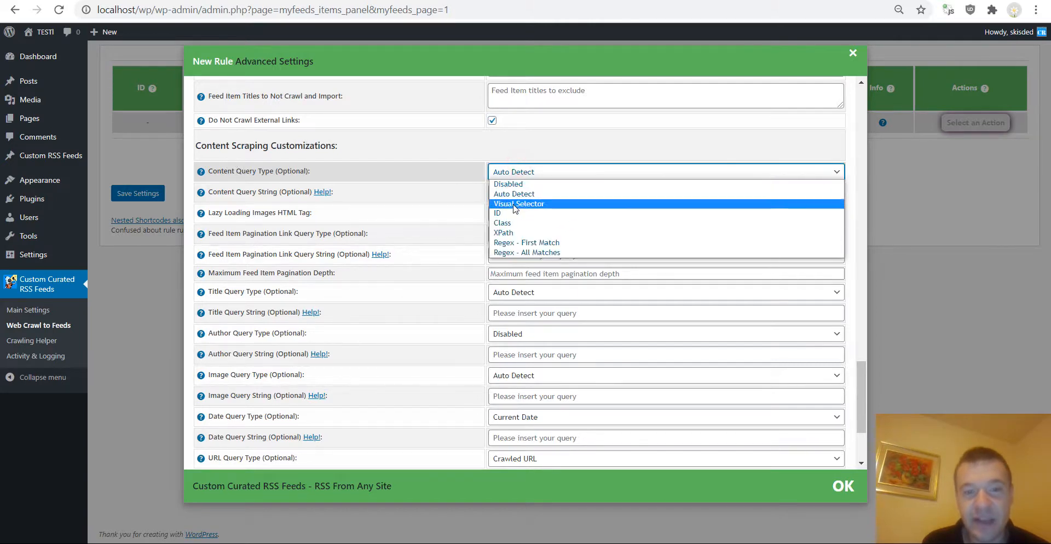
left_click(518, 203)
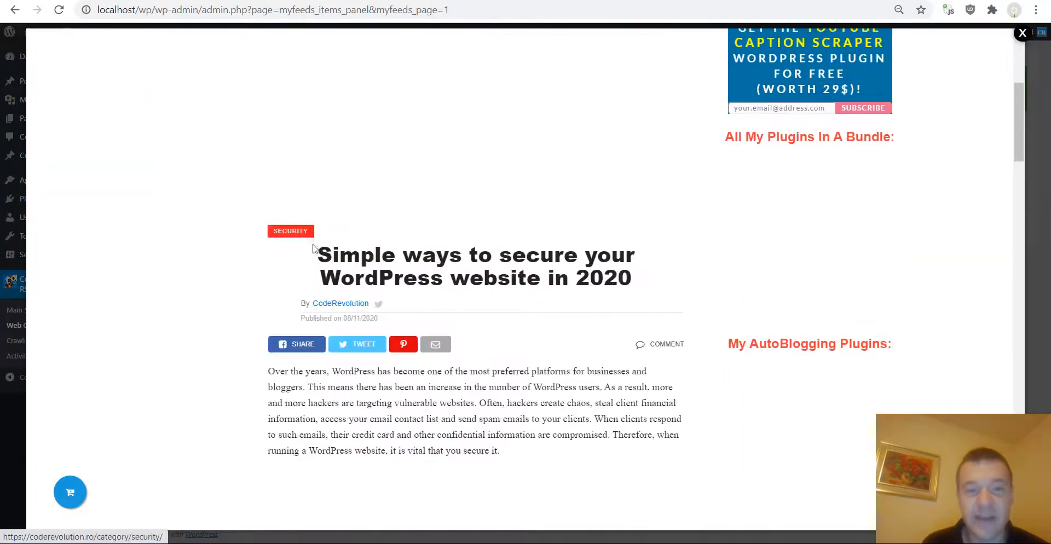
scroll("down", 3)
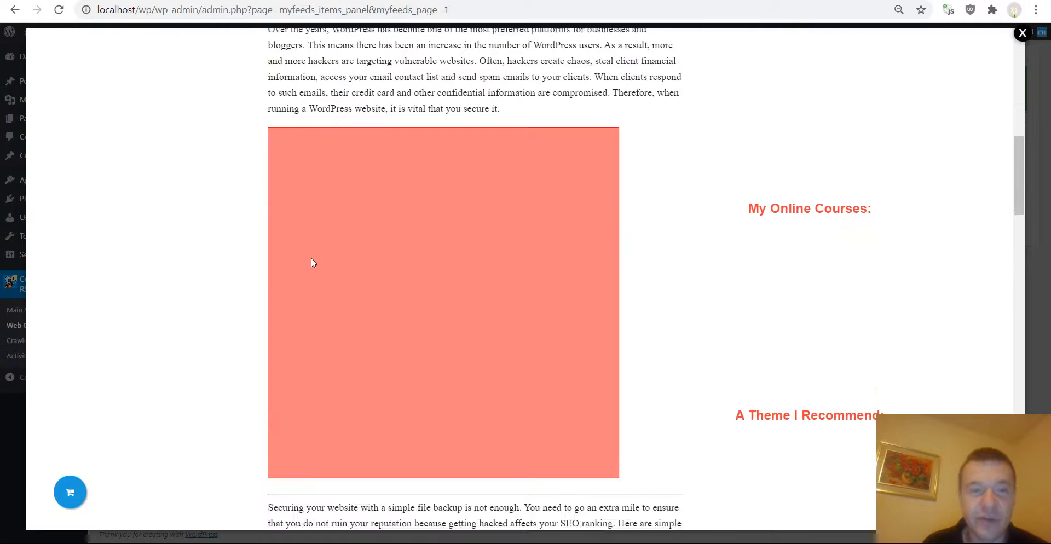
scroll("down", 3)
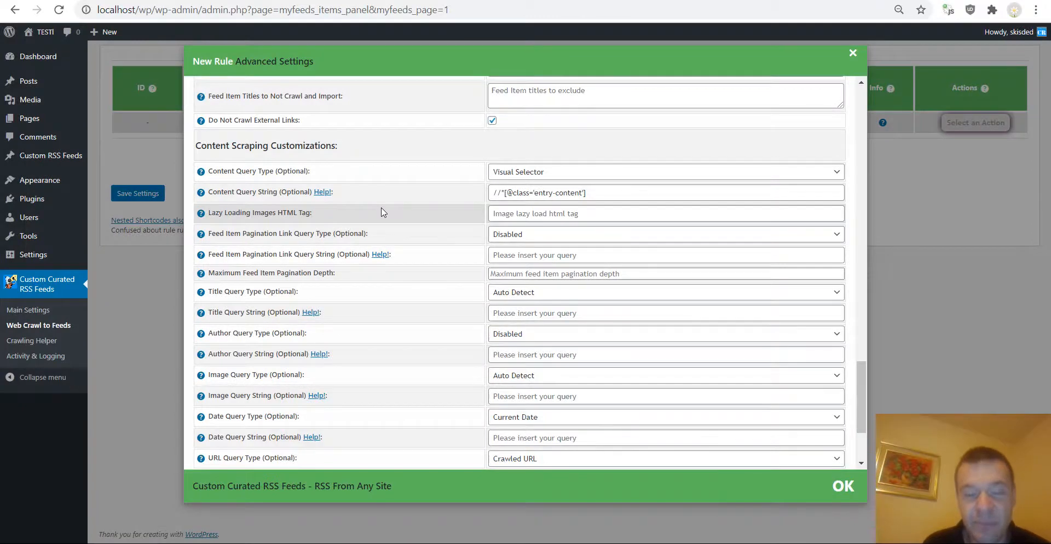
mouse_move(402, 215)
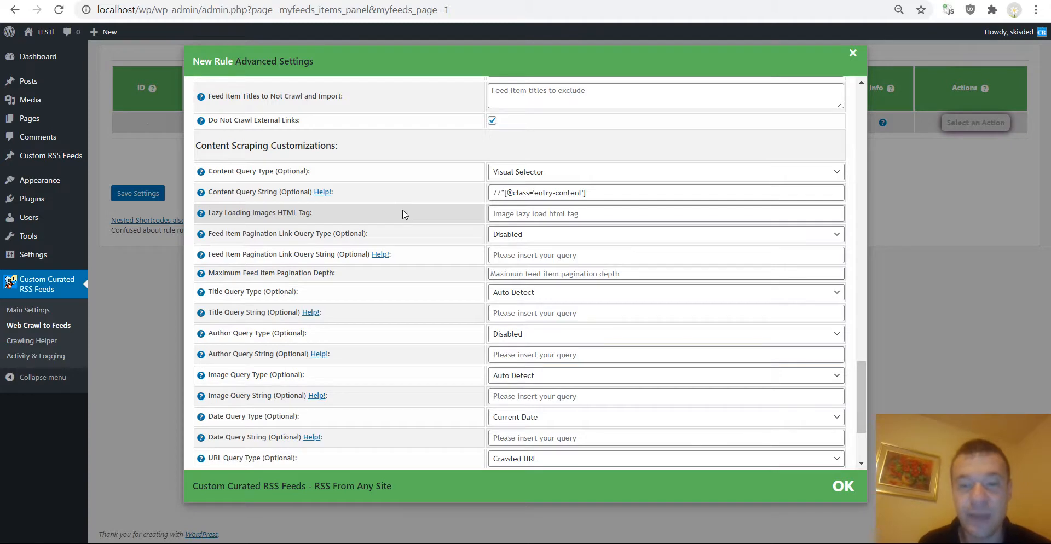
mouse_move(474, 263)
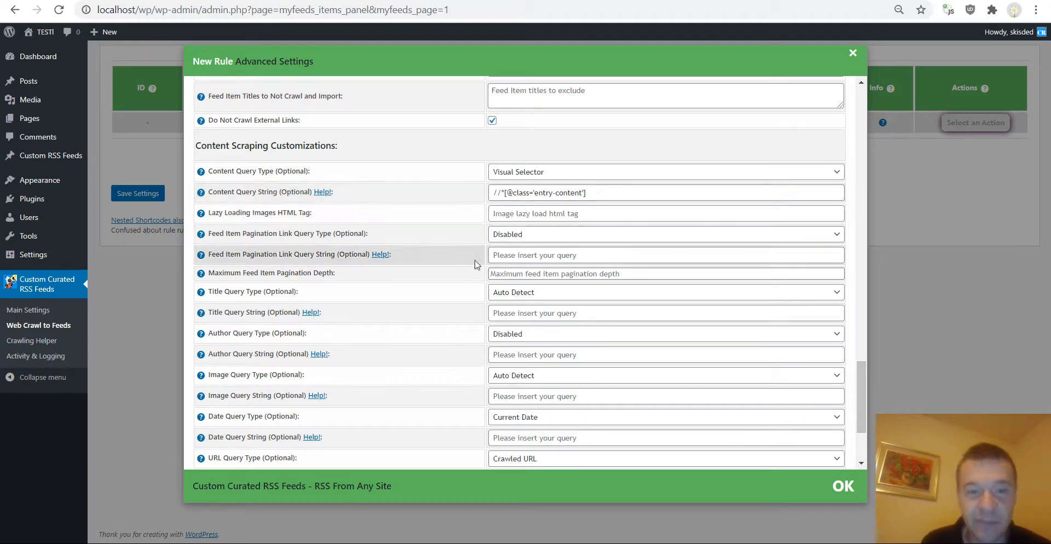
Step: Go to the saved coderevolution.ro/blog rule and open its Actions list
scroll("down", 3)
type("1")
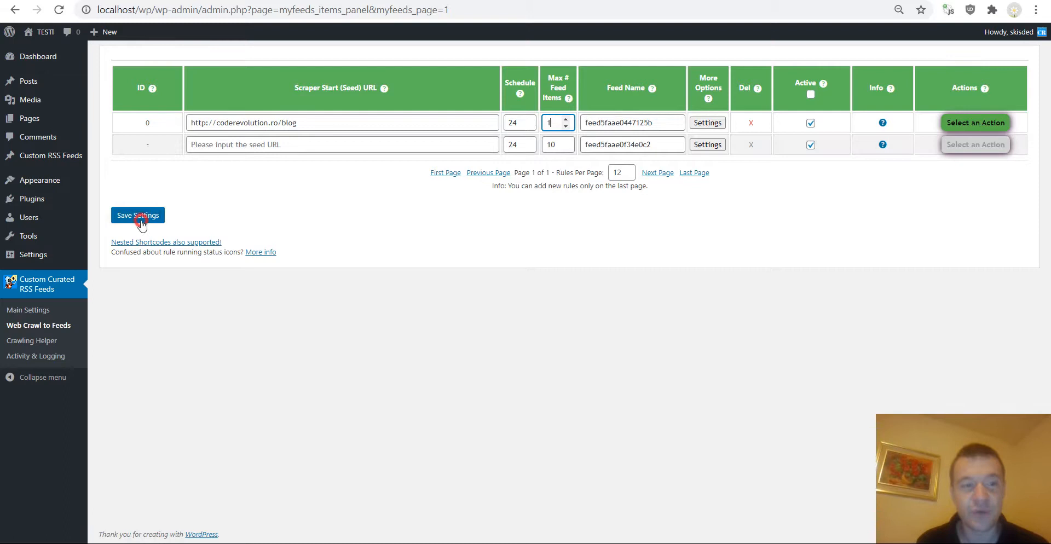
left_click(138, 215)
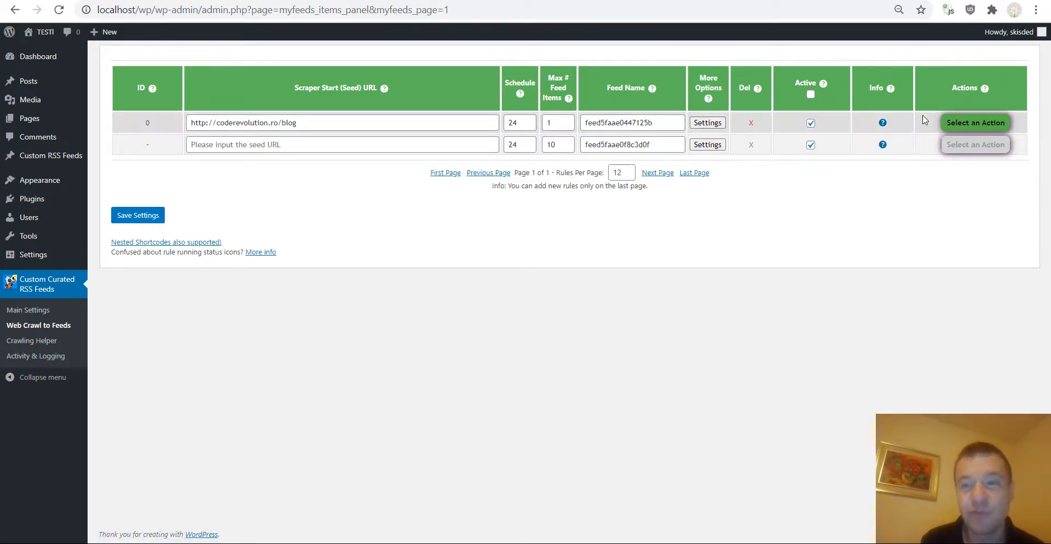
Step: Run rule 0 for coderevolution.ro/blog immediately with Run This Rule Now
left_click(974, 122)
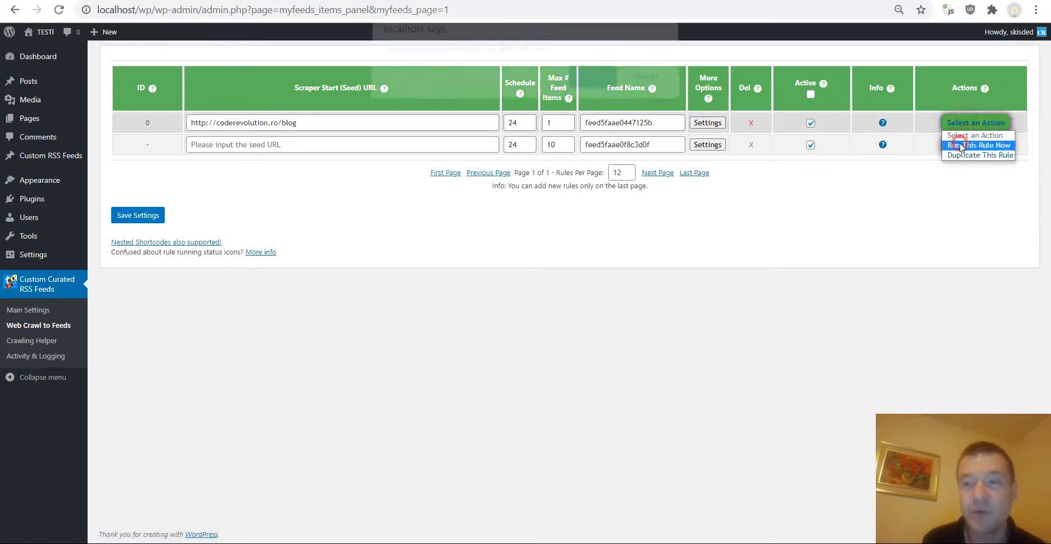
left_click(983, 146)
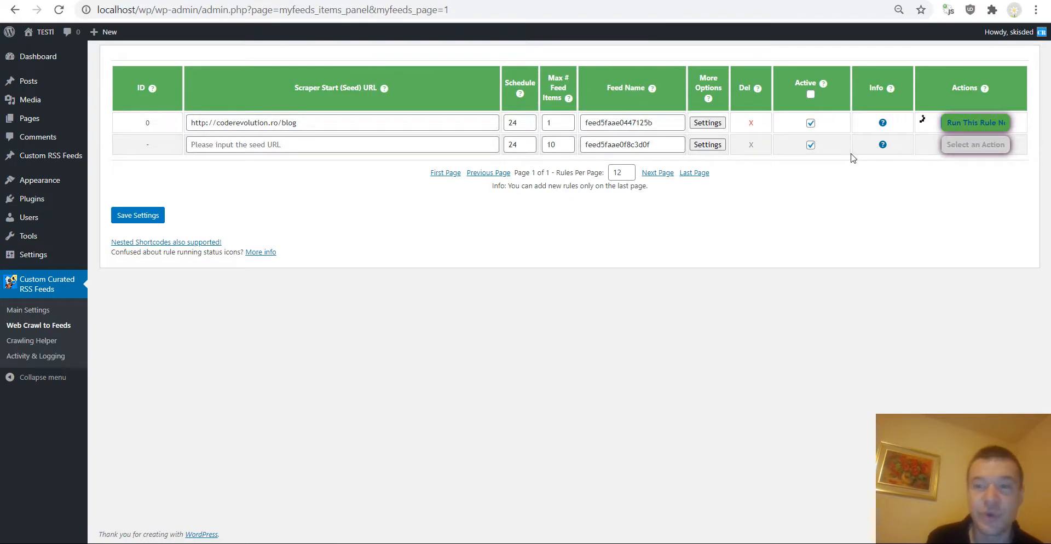
mouse_move(830, 173)
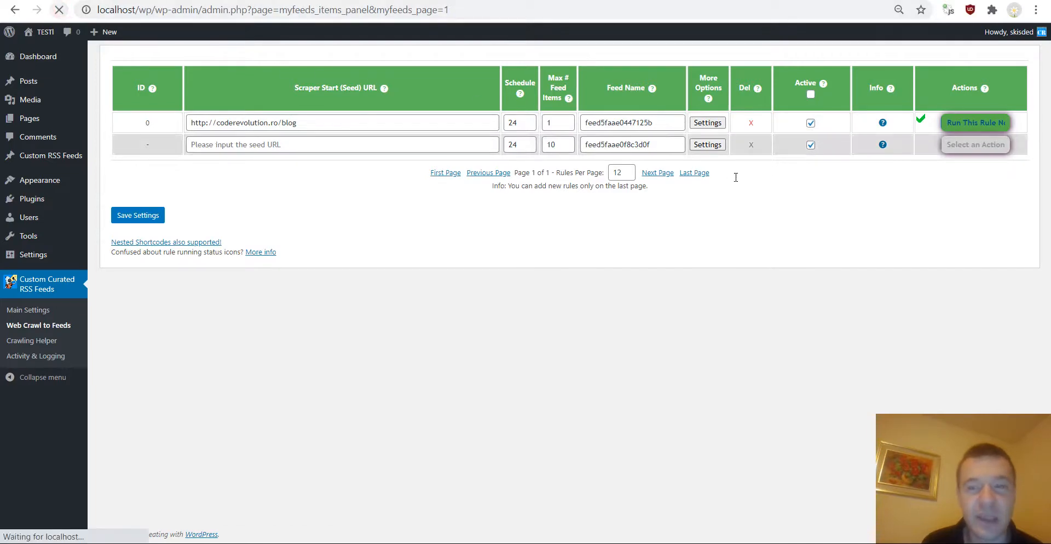
left_click(974, 123)
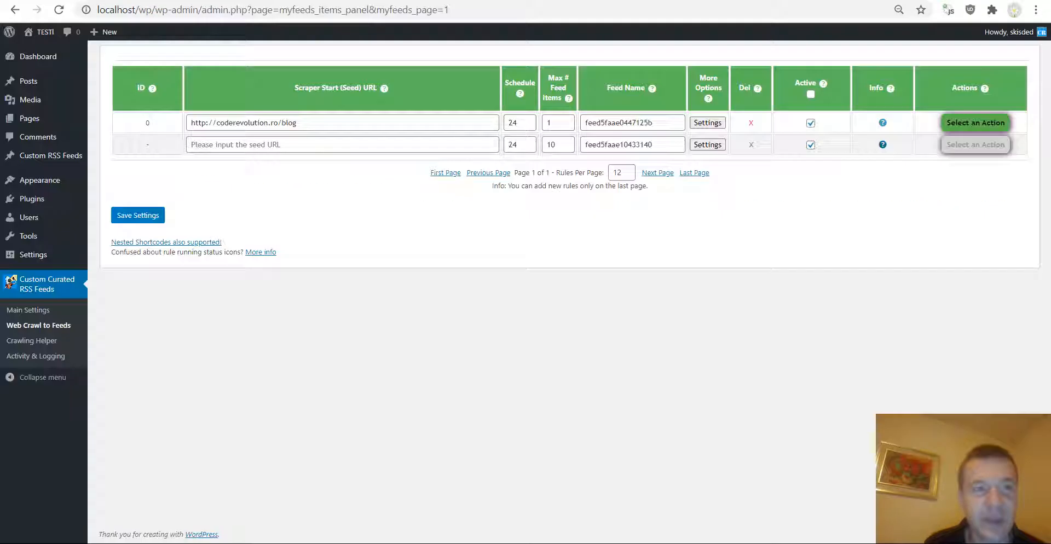
mouse_move(269, 112)
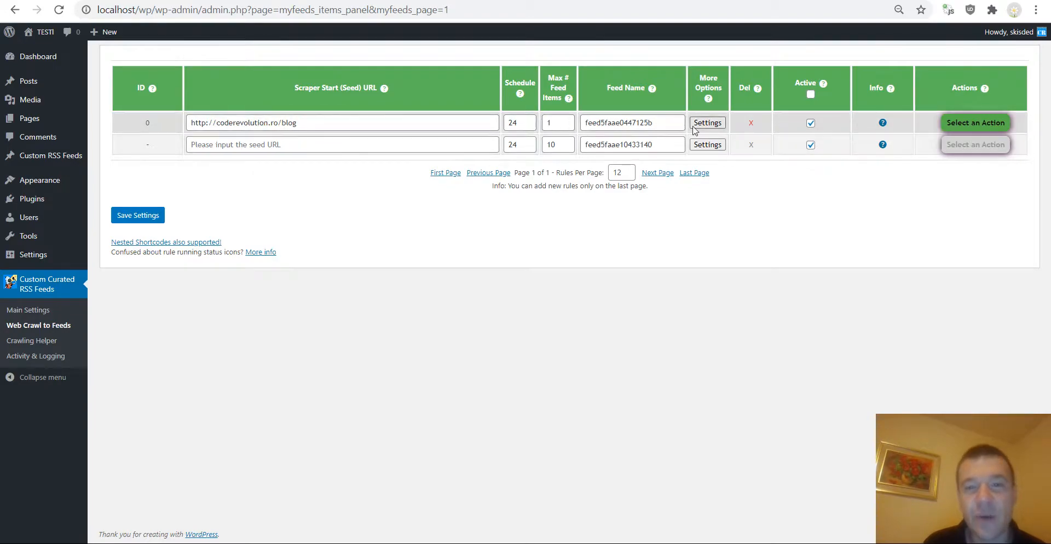
Step: Set rule 0's URL Query Type to Visual Selector and pick the post's author link
left_click(707, 122)
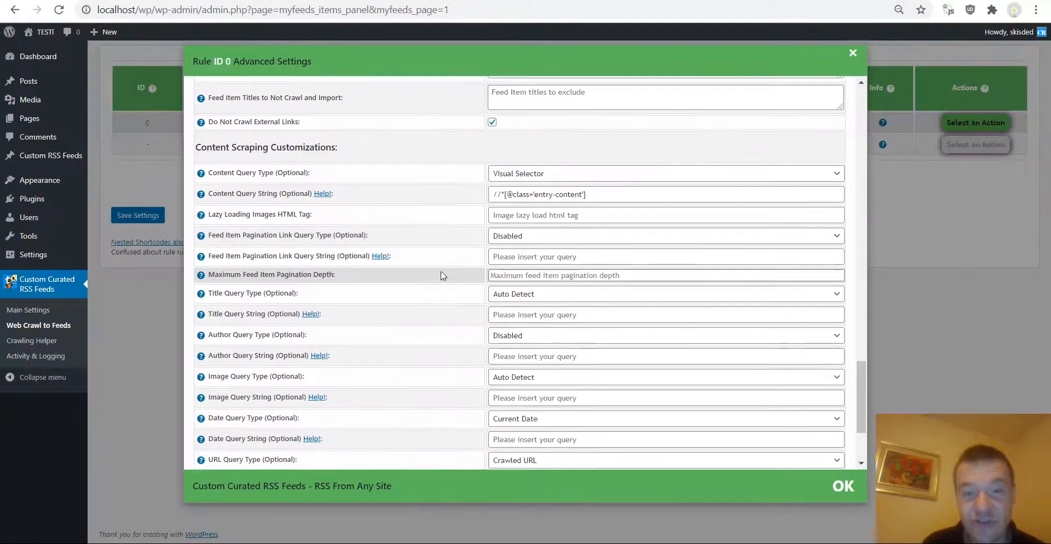
scroll("down", 3)
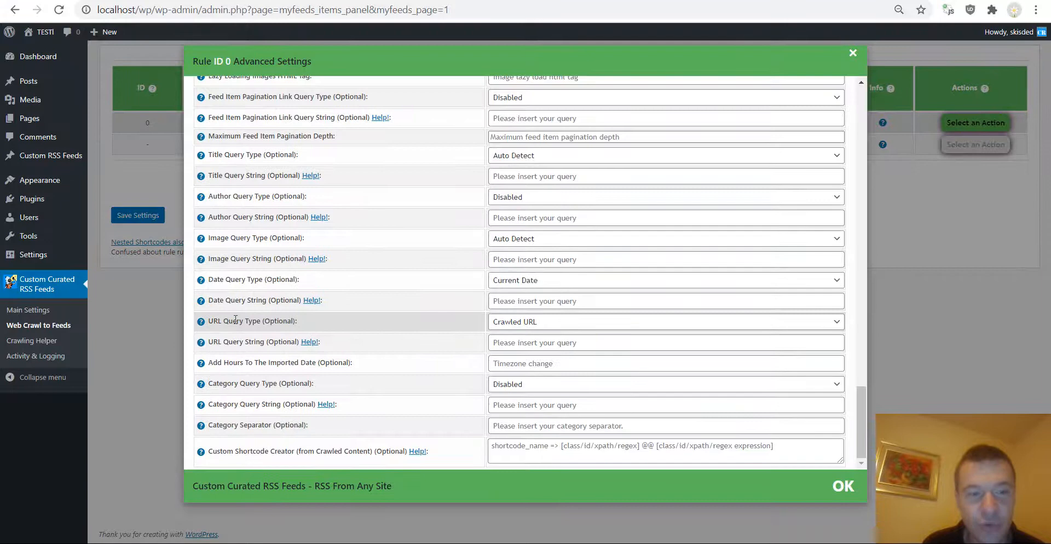
left_click(664, 322)
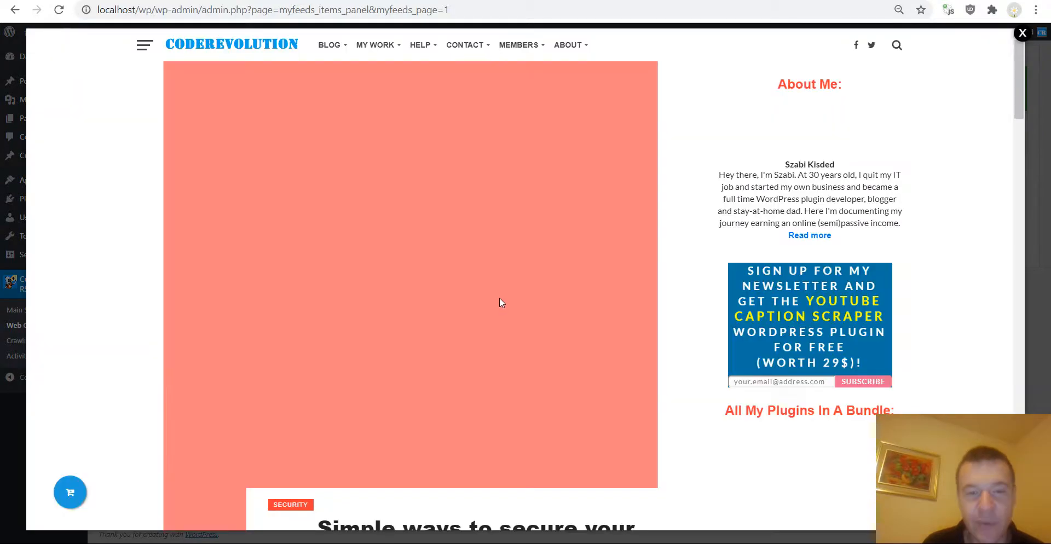
scroll("down", 3)
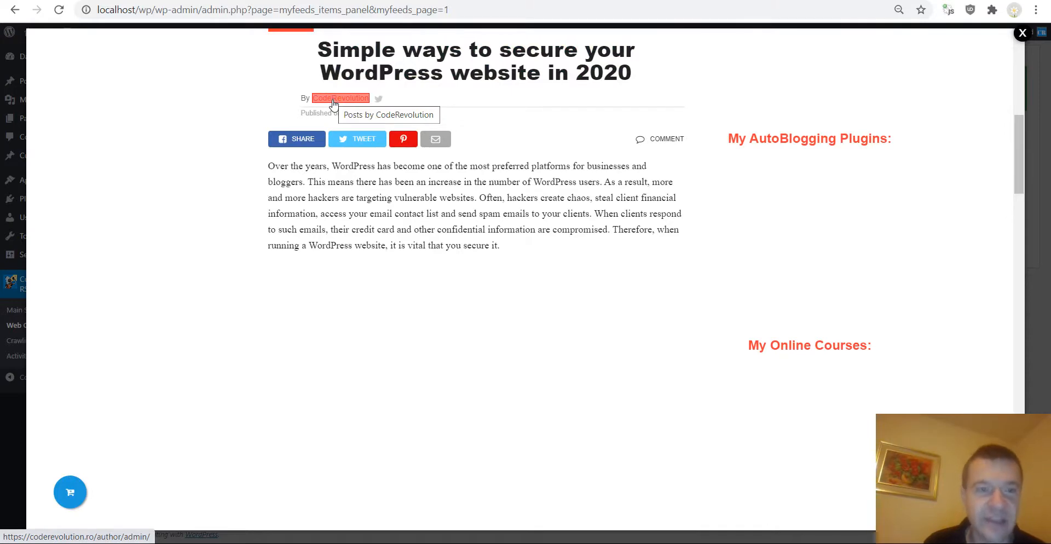
left_click(1022, 33)
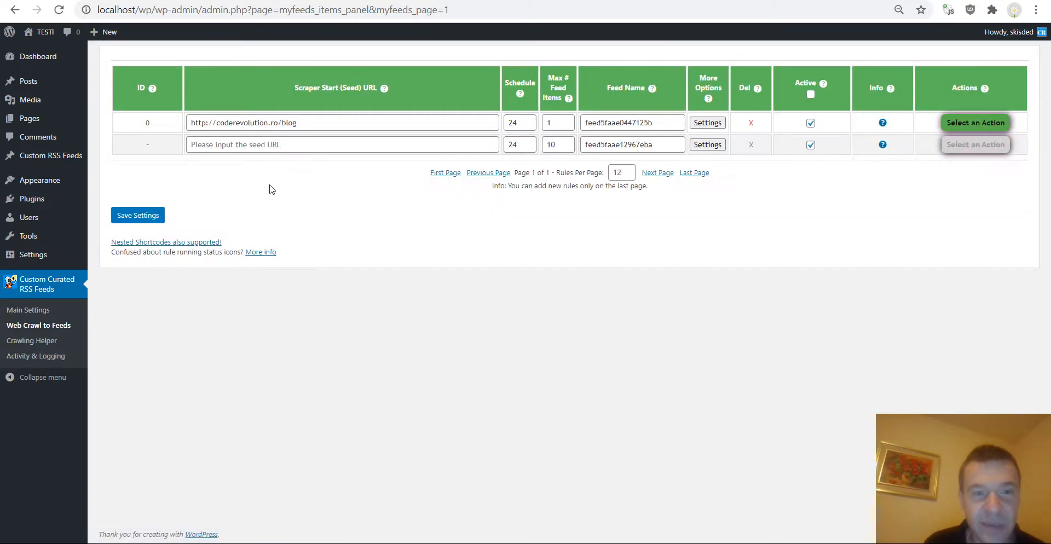
Step: Rename rule 0's feed to 'changedurl', rerun the rule, and view its generated feed
double_click(630, 122)
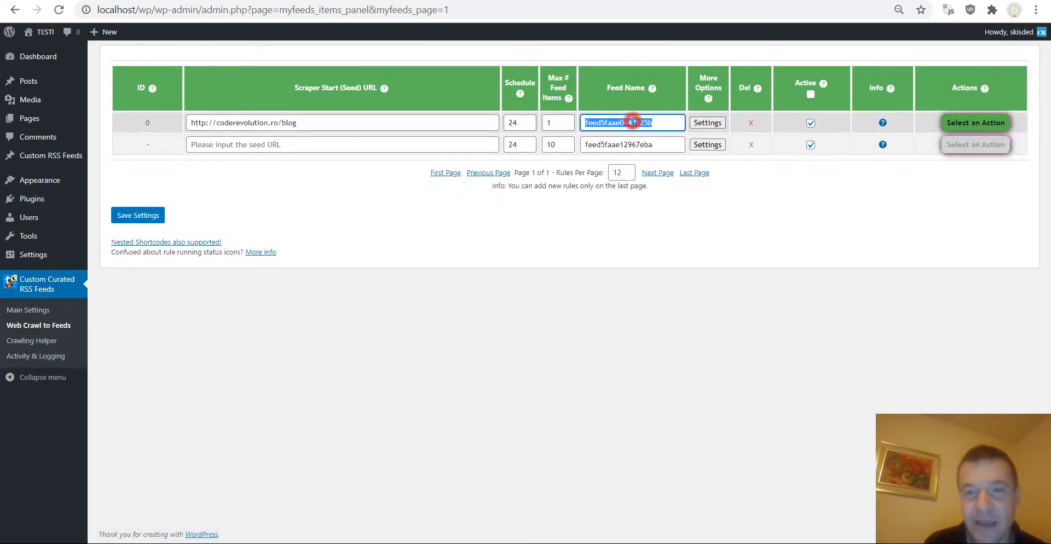
type("ch")
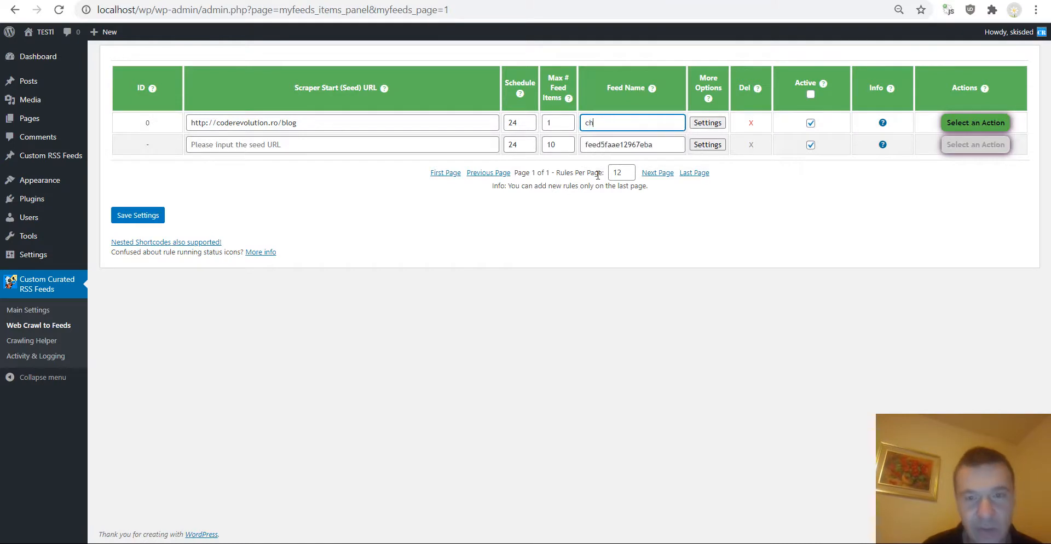
type("ange")
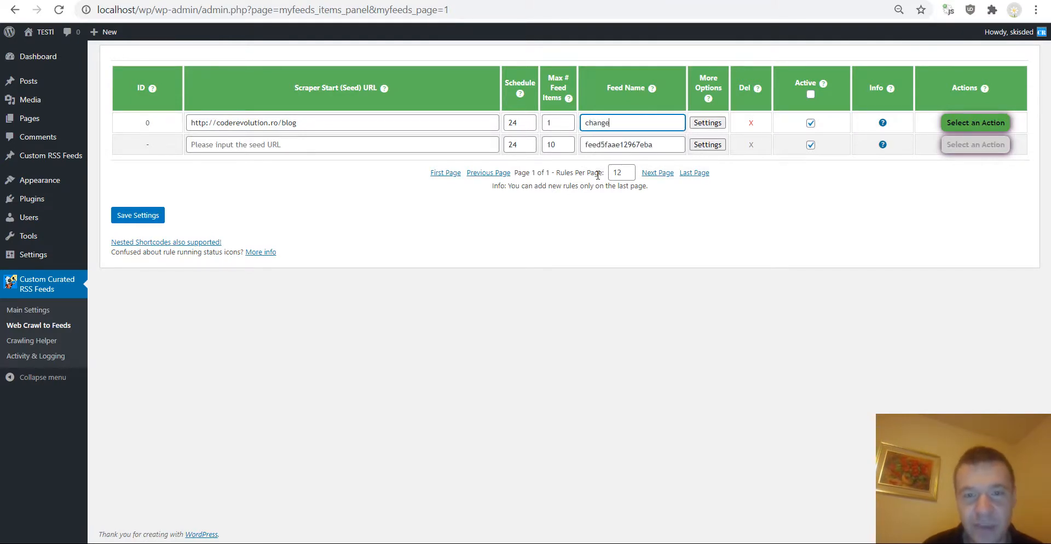
type("durl")
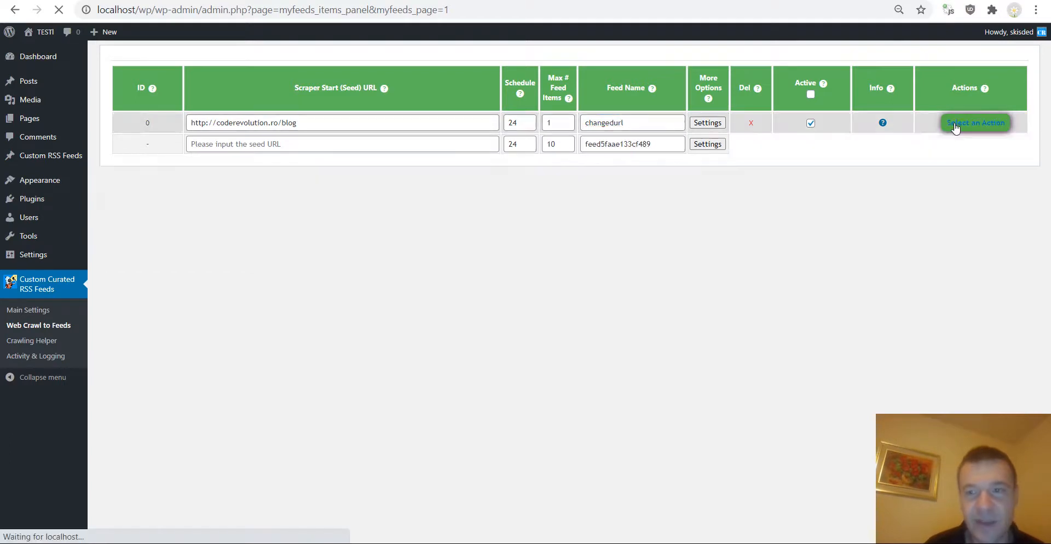
left_click(974, 123)
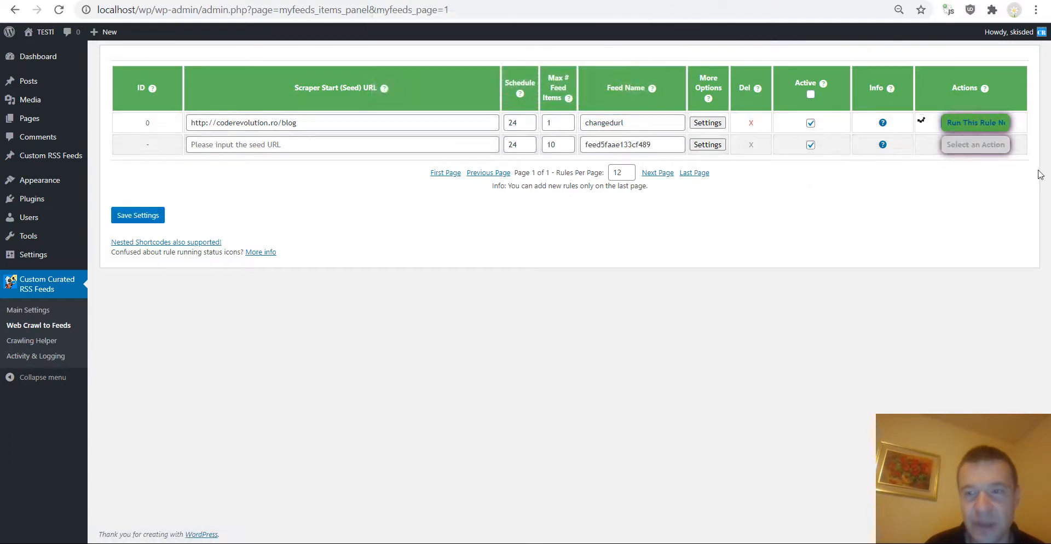
mouse_move(813, 198)
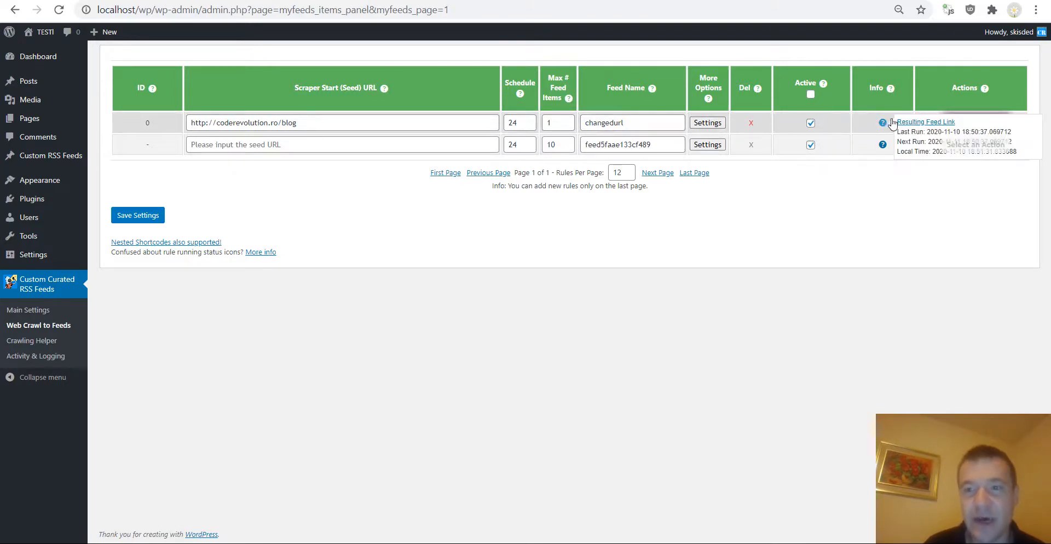
left_click(925, 122)
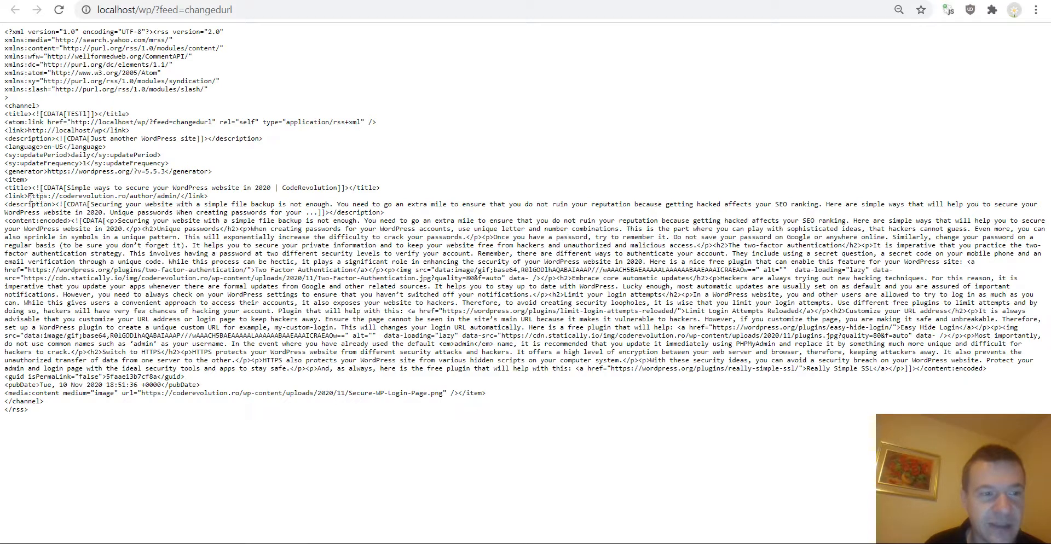
double_click(101, 195)
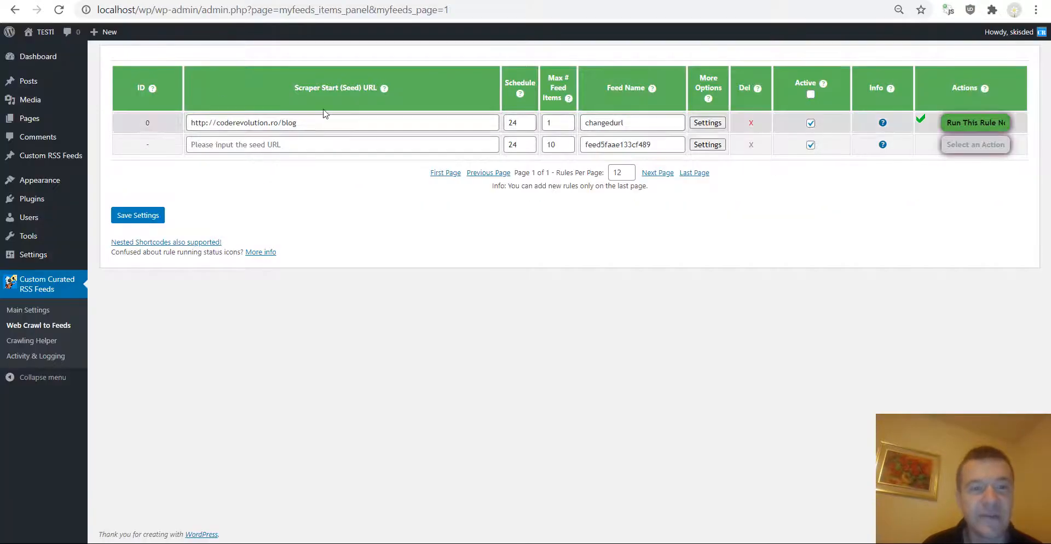
left_click(975, 123)
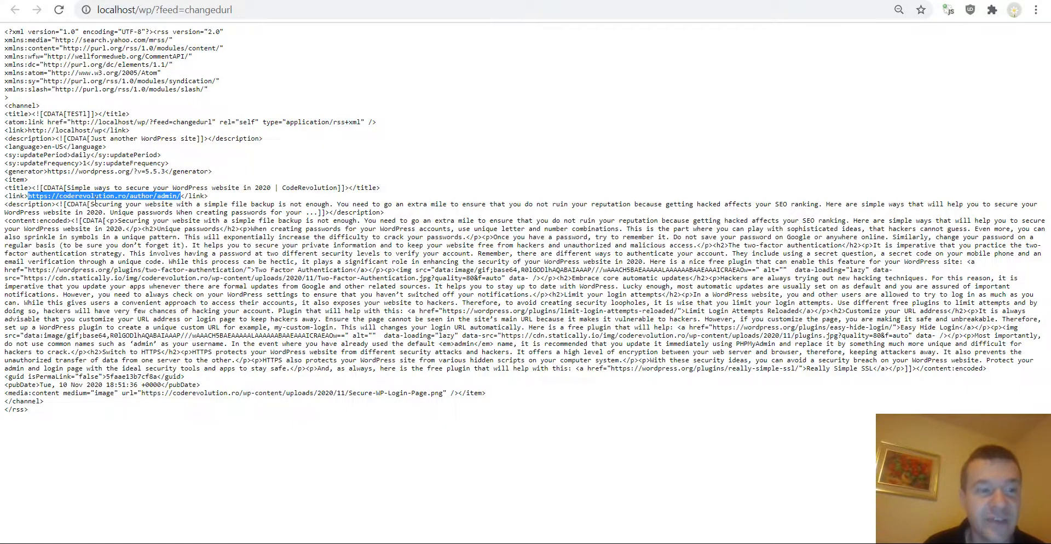
left_click(57, 9)
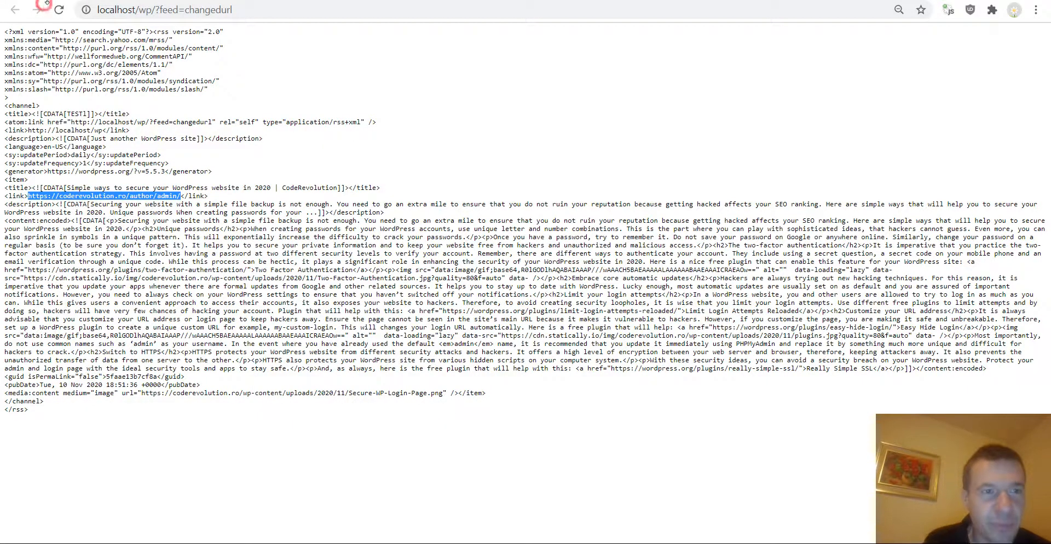
left_click(15, 9)
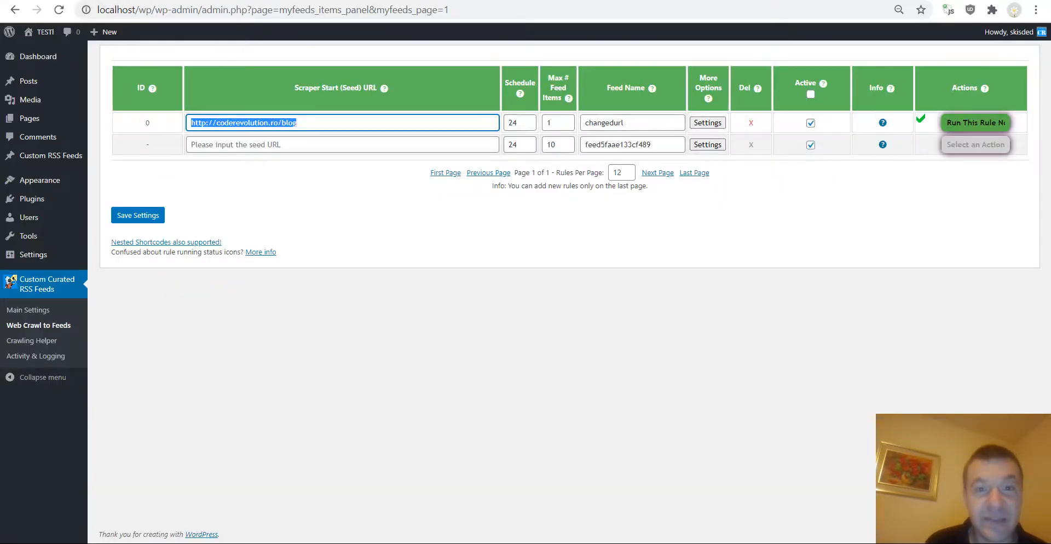
left_click(976, 122)
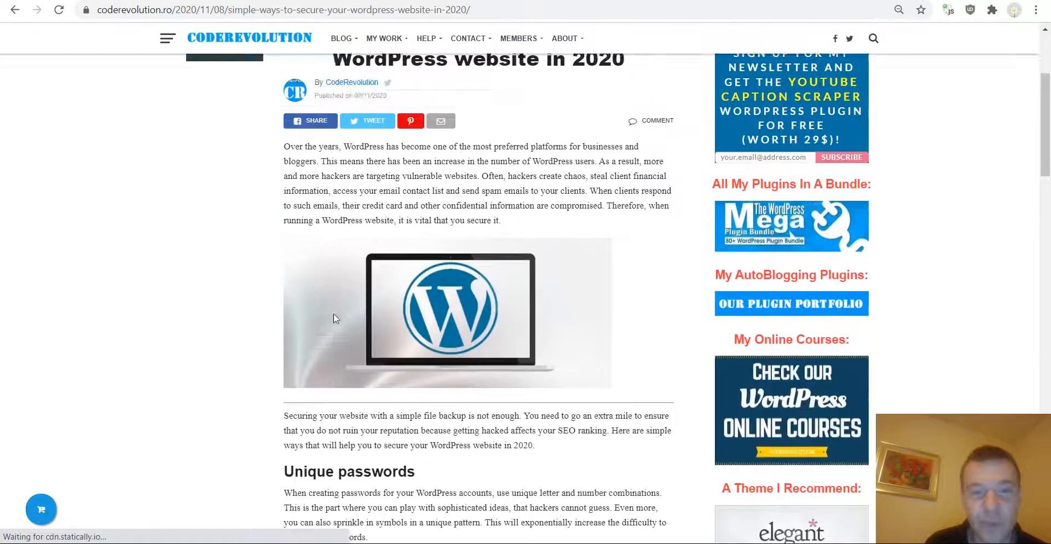
scroll("up", 3)
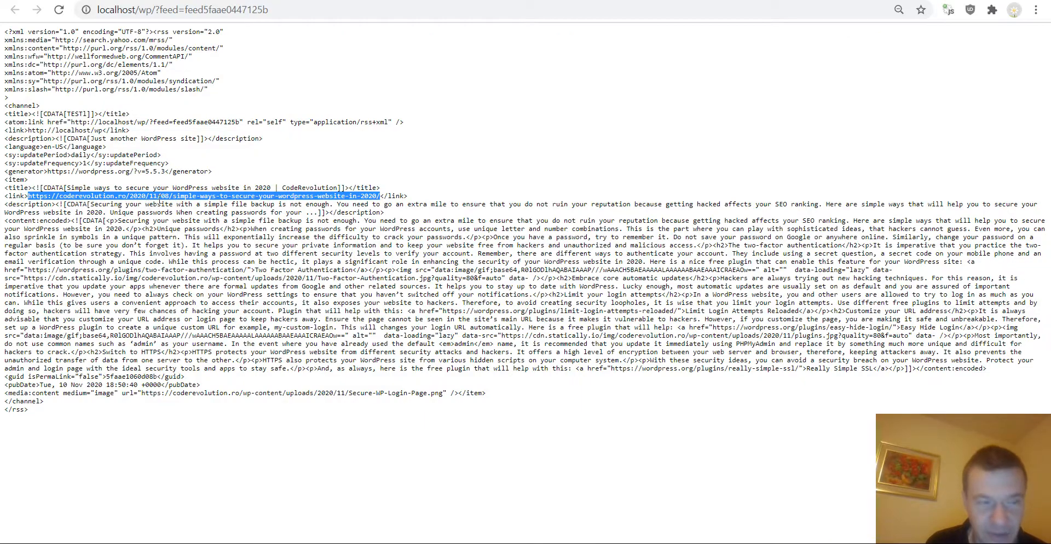
left_click(201, 195)
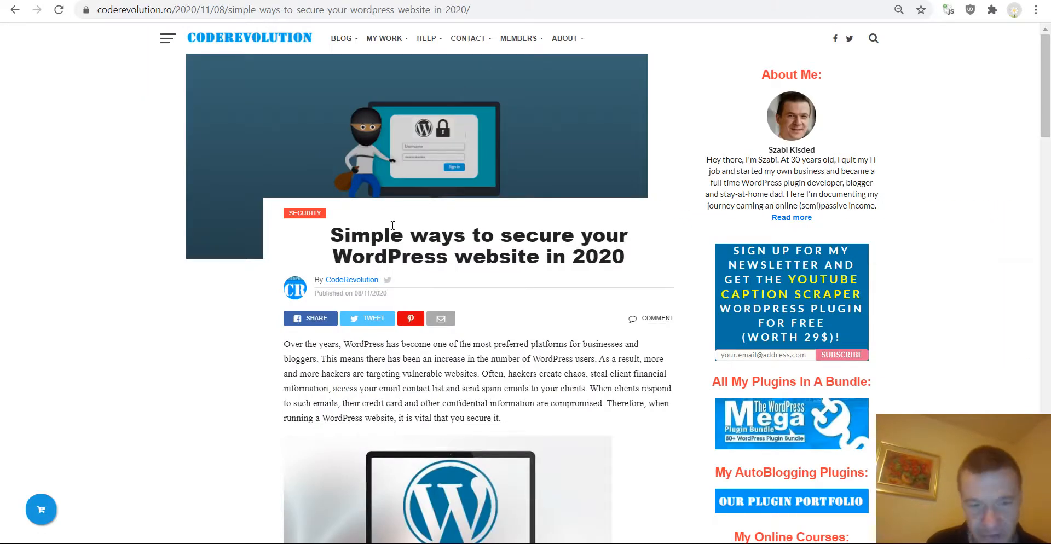
mouse_move(351, 280)
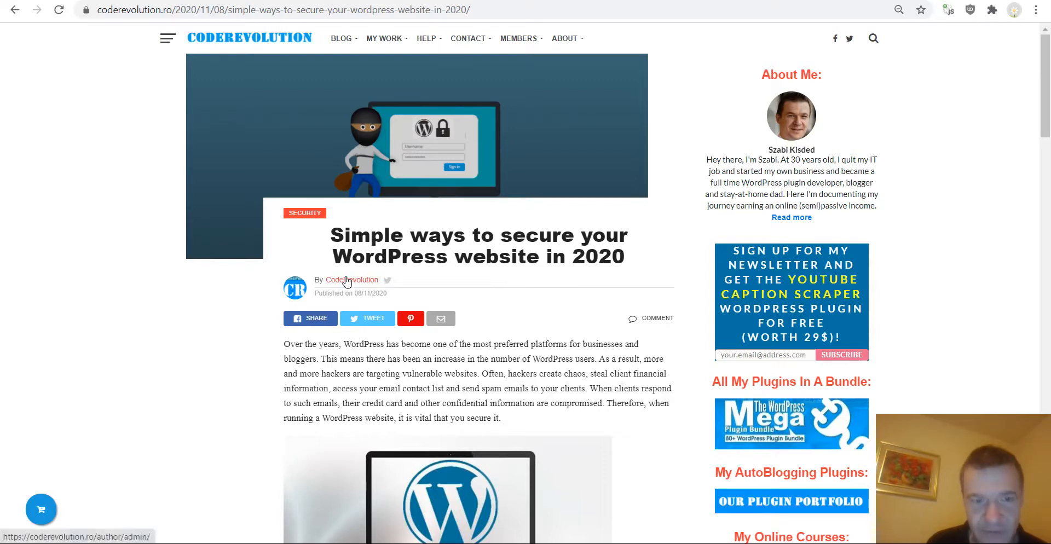
mouse_move(352, 279)
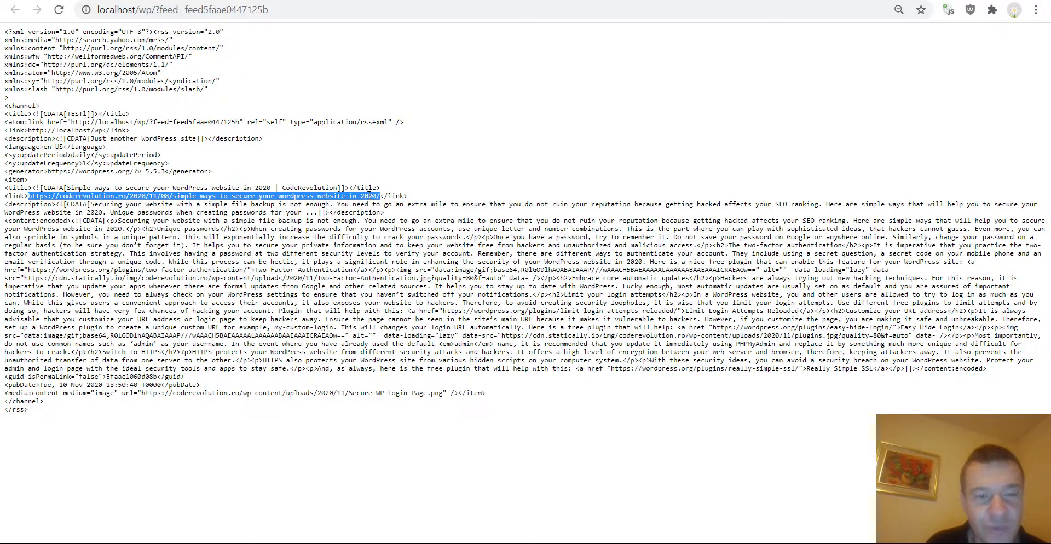
mouse_move(367, 184)
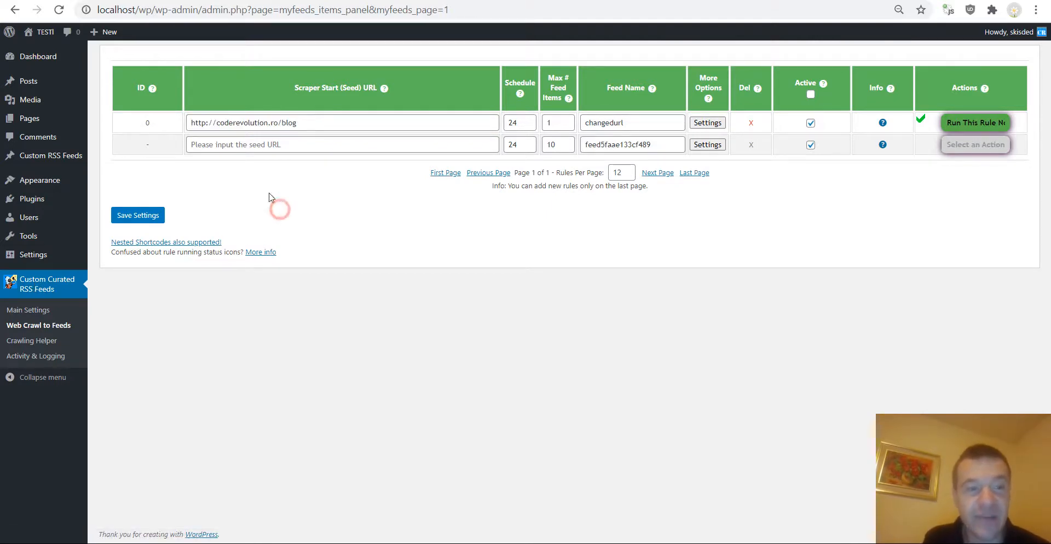
mouse_move(261, 255)
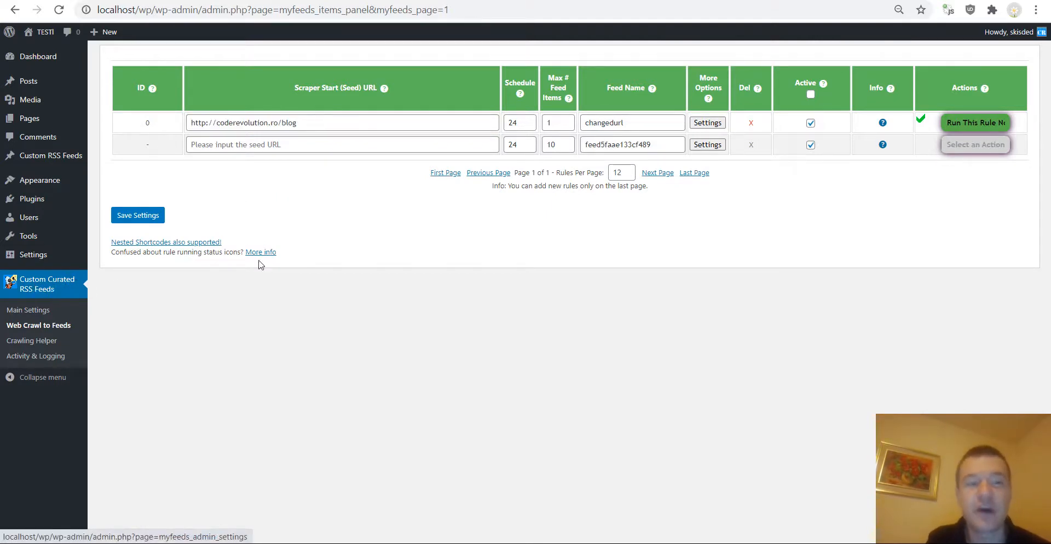
mouse_move(347, 235)
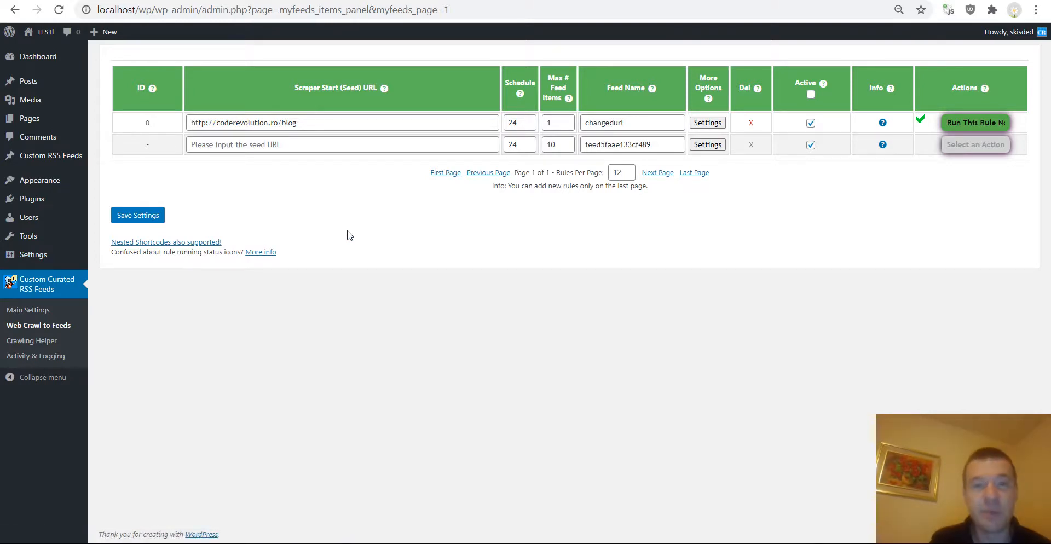